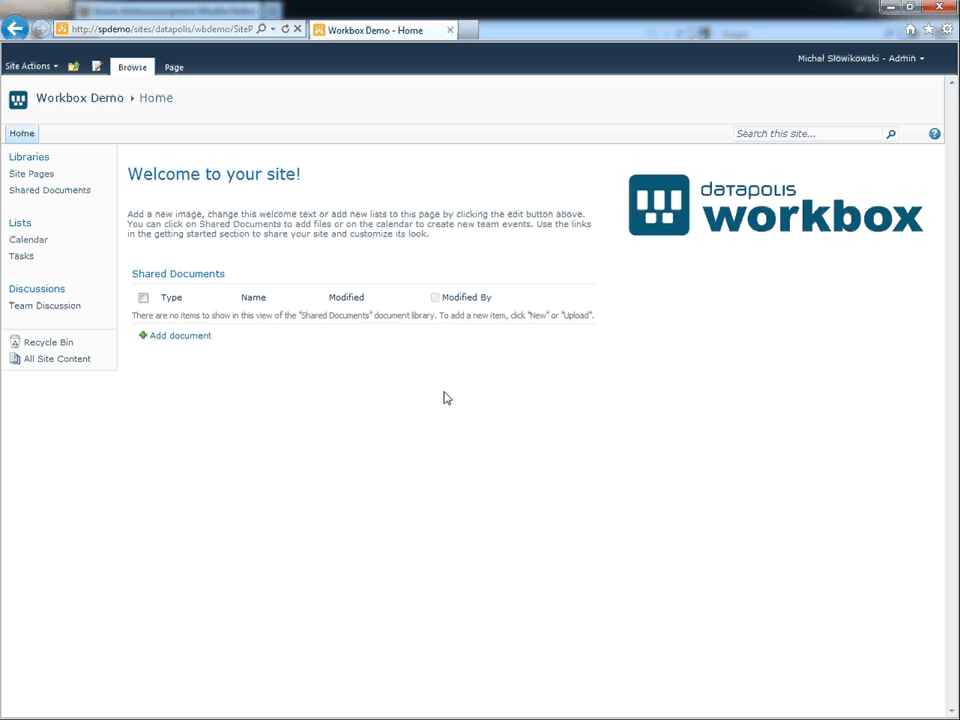
{"action": "mouse_move", "coordinate": [436, 464]}
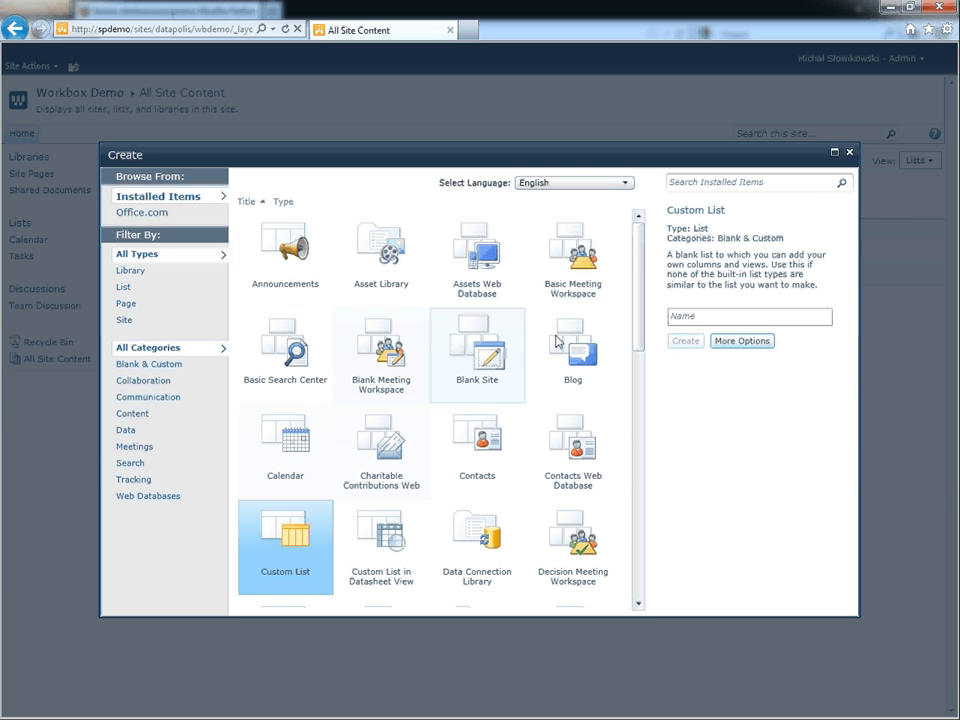
- Create a new custom list named 'Request forms' on the Workbox Demo site
{"action": "type", "text": "Red"}
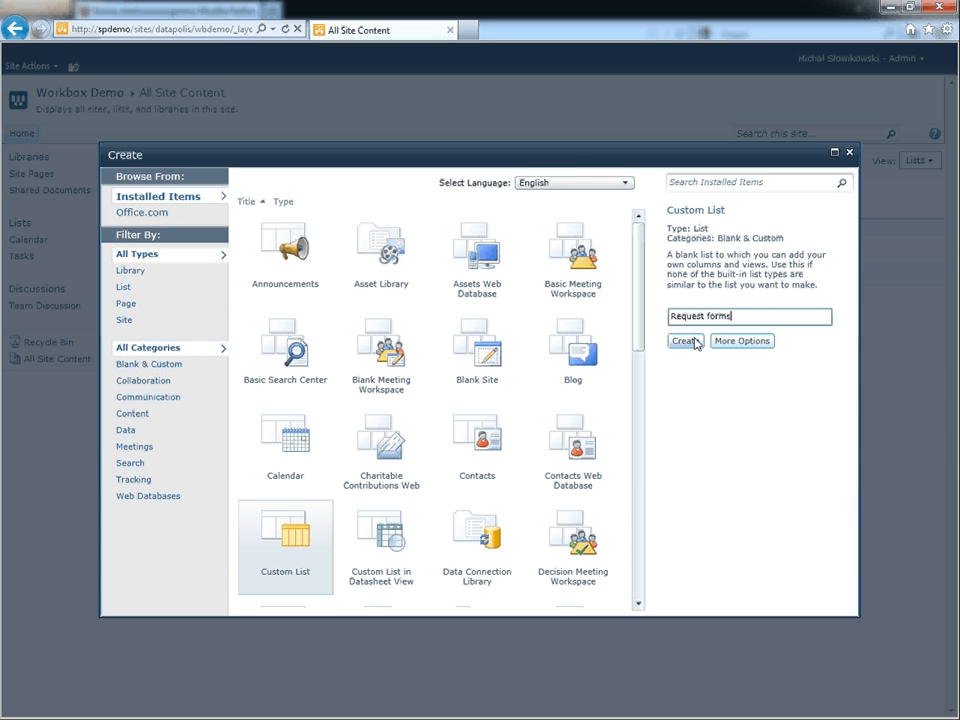
{"action": "left_click", "coordinate": [684, 340]}
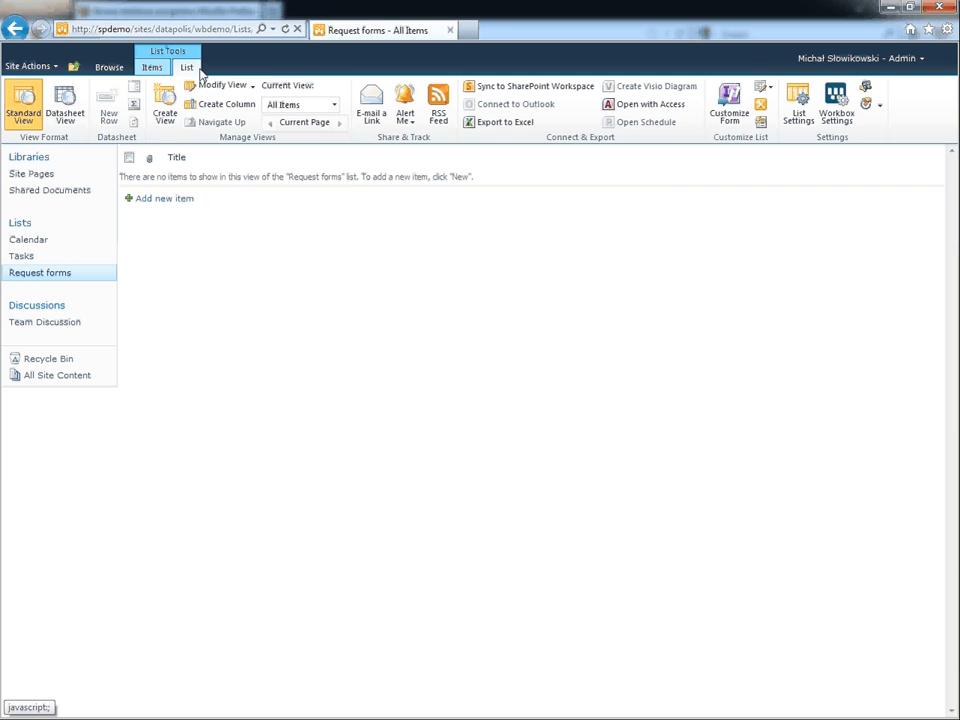
- From Workbox Settings, create a workflow named 'Approval process' for the Request forms list
{"action": "left_click", "coordinate": [836, 104]}
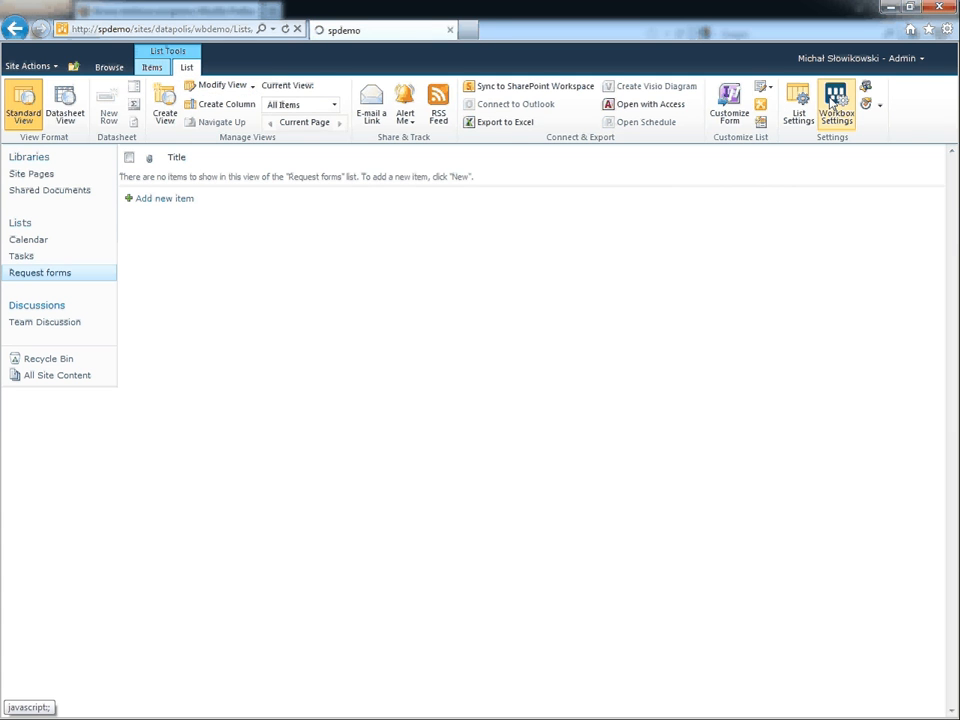
{"action": "left_click", "coordinate": [836, 100]}
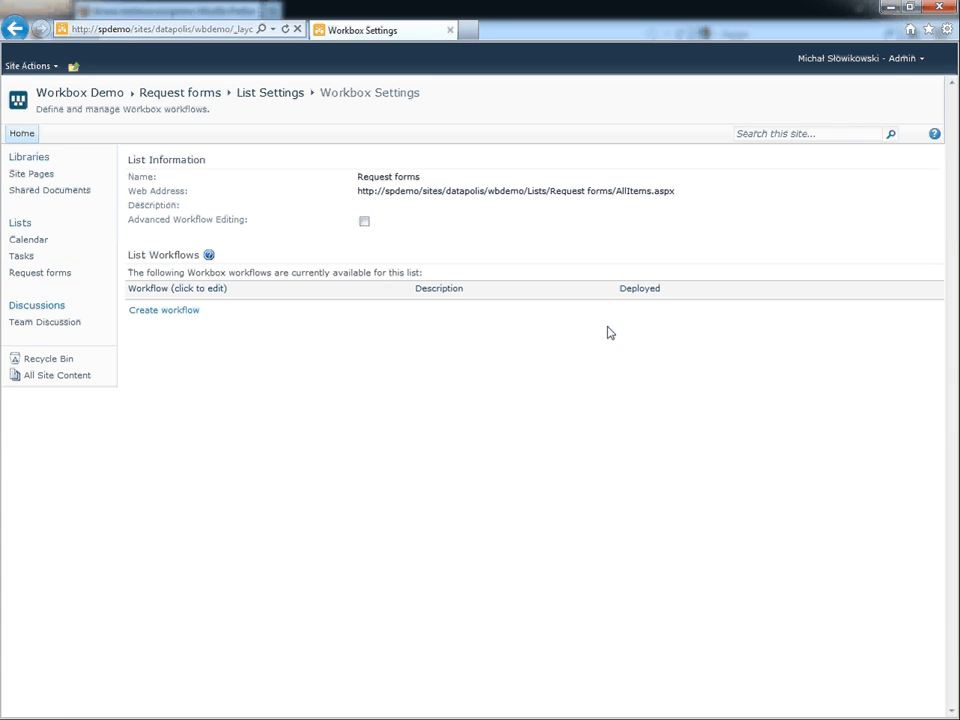
{"action": "mouse_move", "coordinate": [364, 422]}
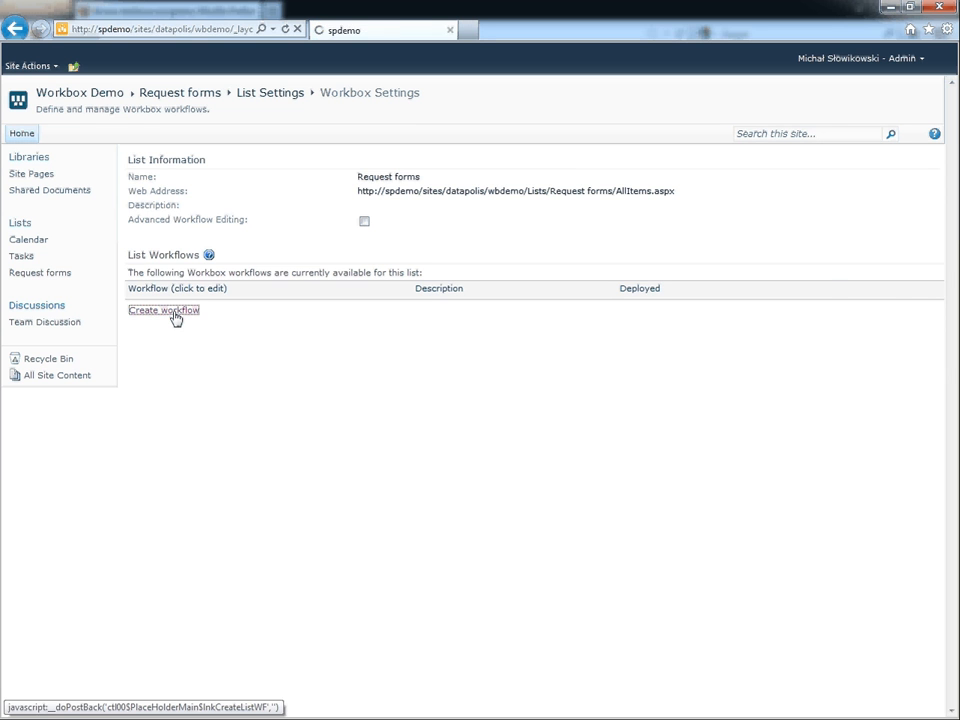
{"action": "left_click", "coordinate": [164, 310]}
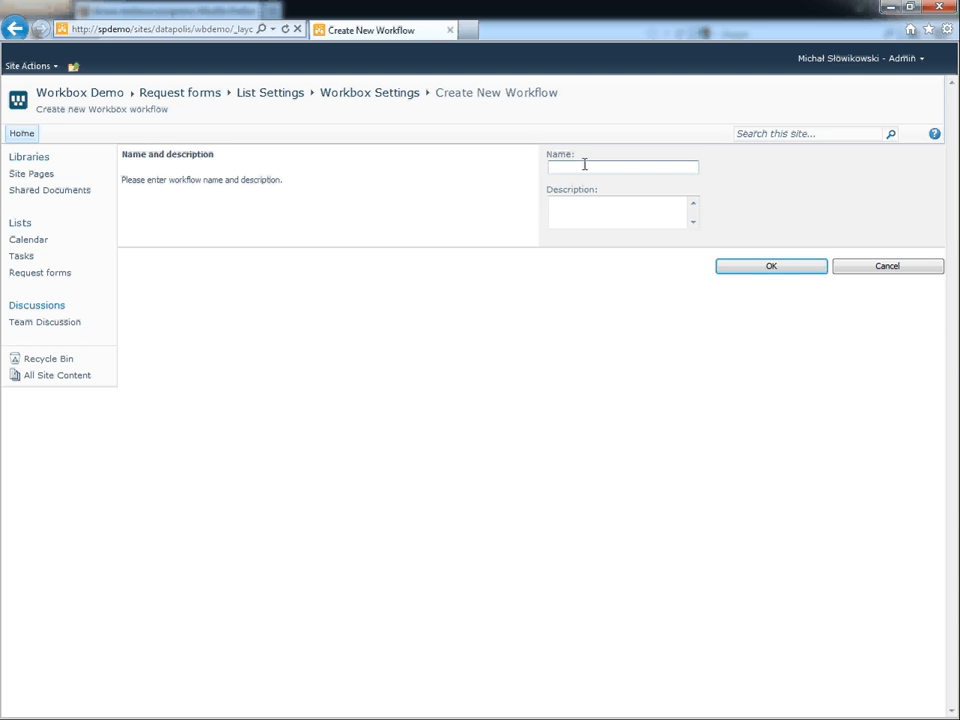
{"action": "type", "text": "Approval process"}
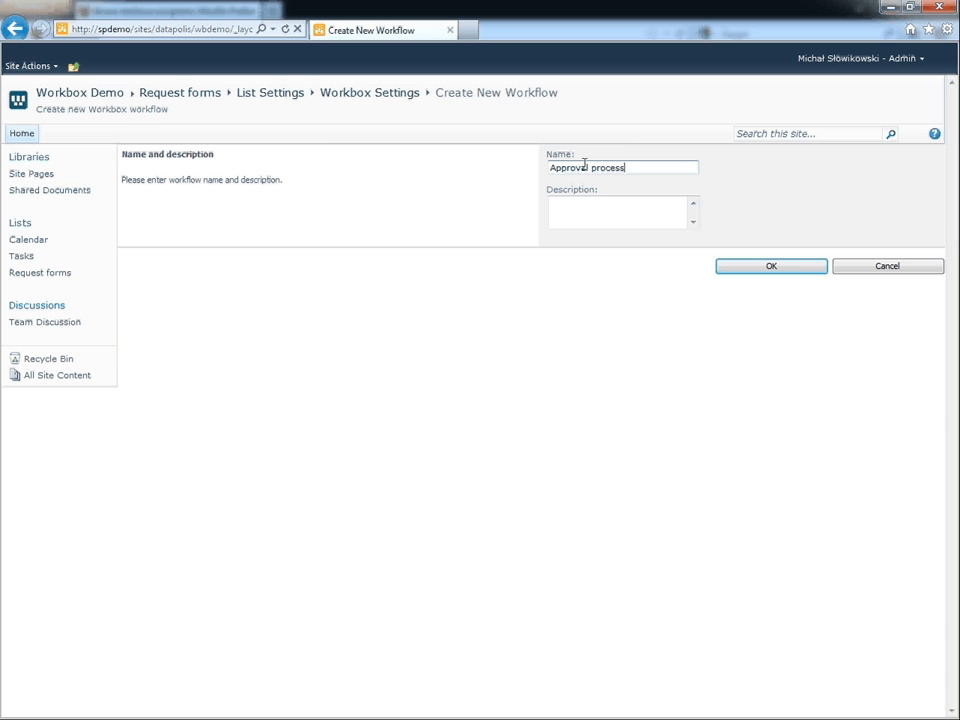
{"action": "left_click", "coordinate": [770, 264]}
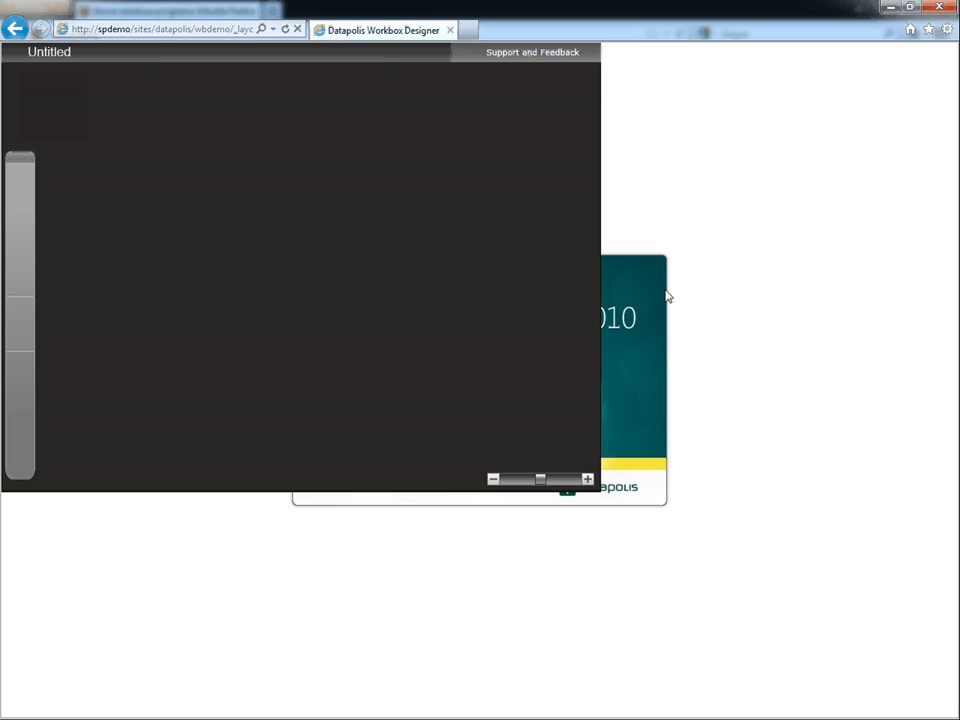
{"action": "mouse_move", "coordinate": [444, 394]}
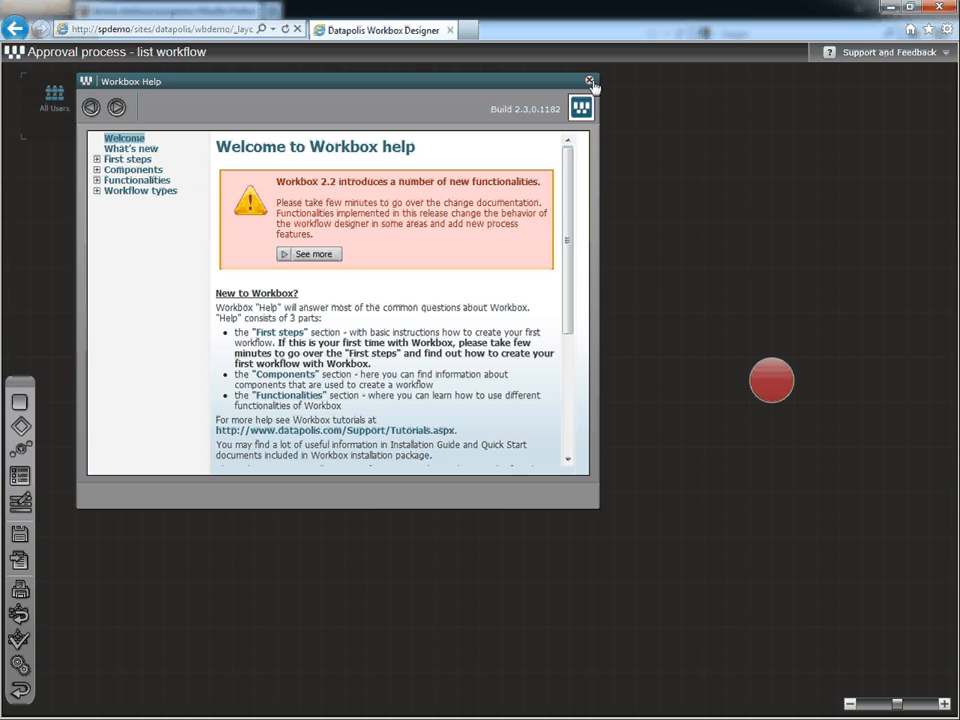
- Close the Workbox Help window to reveal the Approval process canvas
{"action": "left_click", "coordinate": [588, 80]}
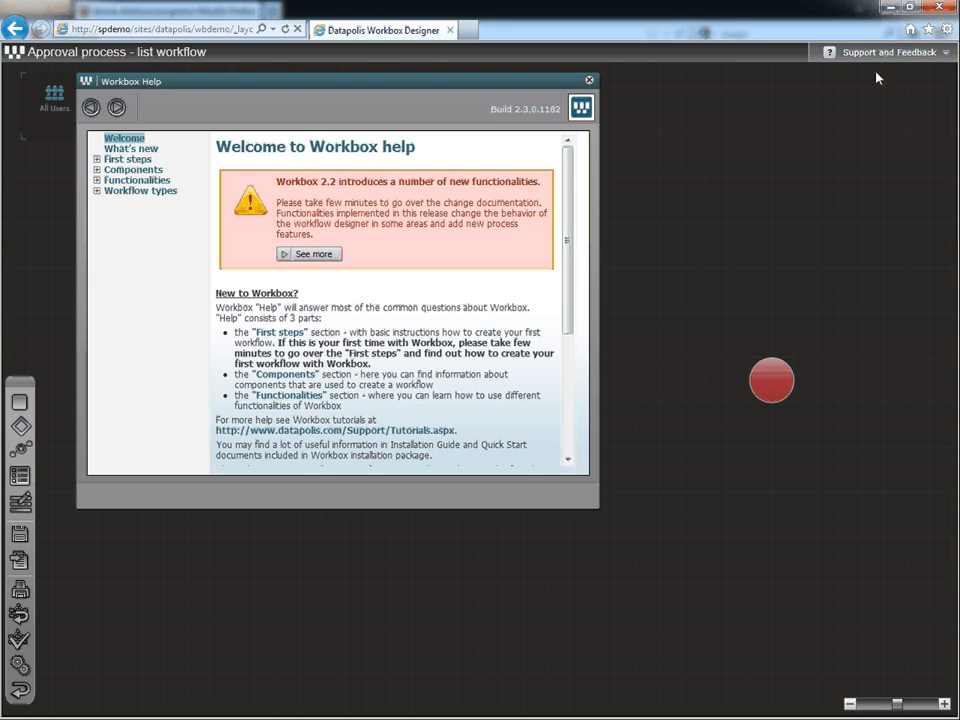
{"action": "mouse_move", "coordinate": [590, 80]}
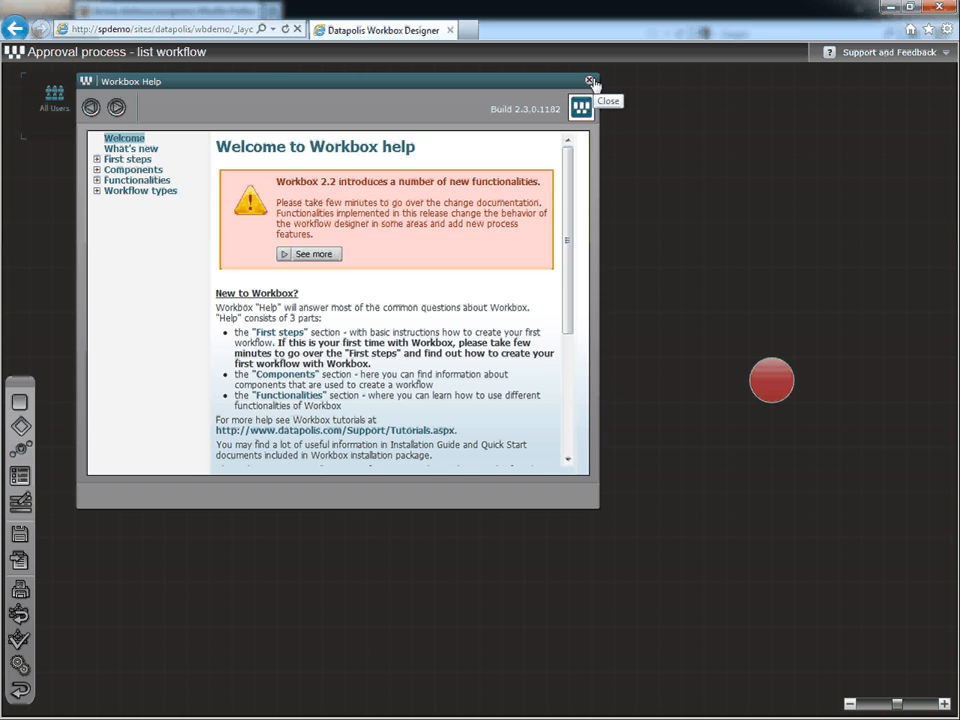
{"action": "left_click", "coordinate": [590, 80]}
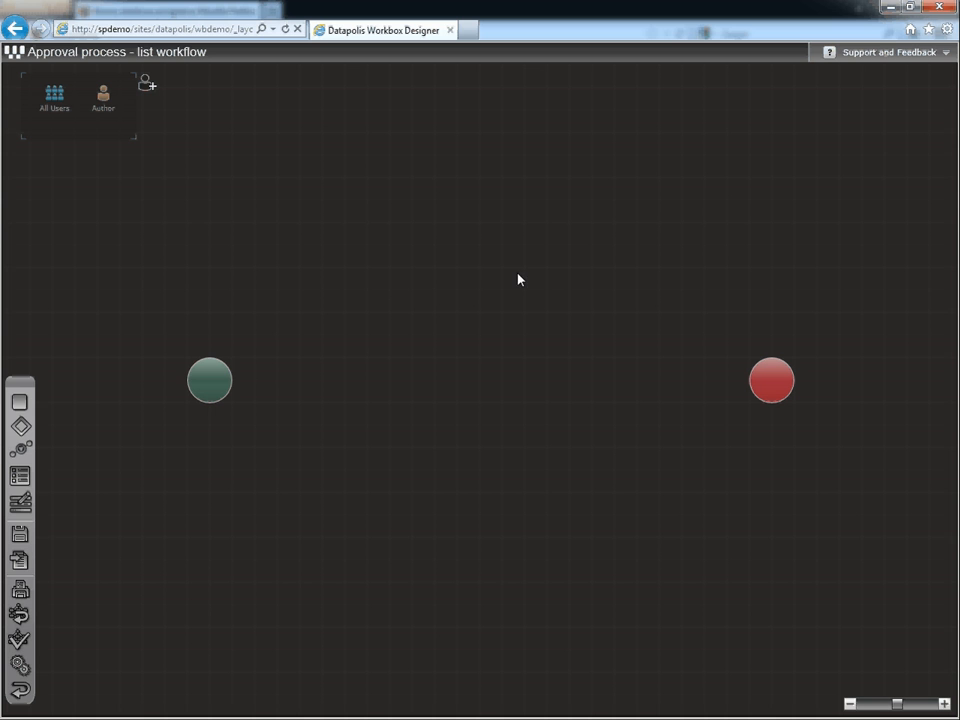
{"action": "mouse_move", "coordinate": [772, 376]}
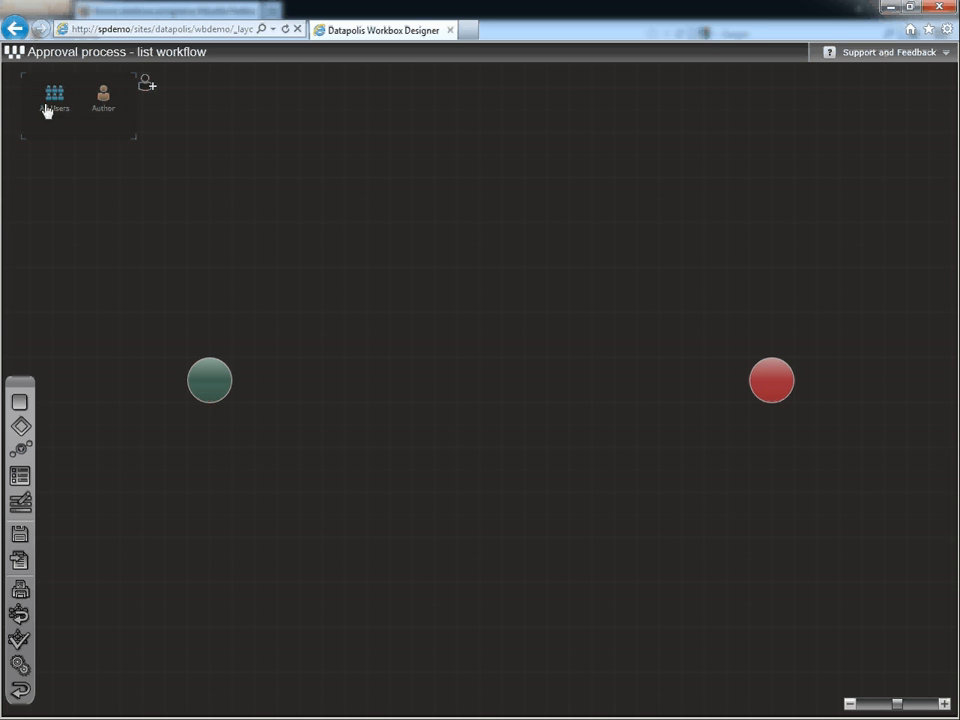
{"action": "mouse_move", "coordinate": [20, 590]}
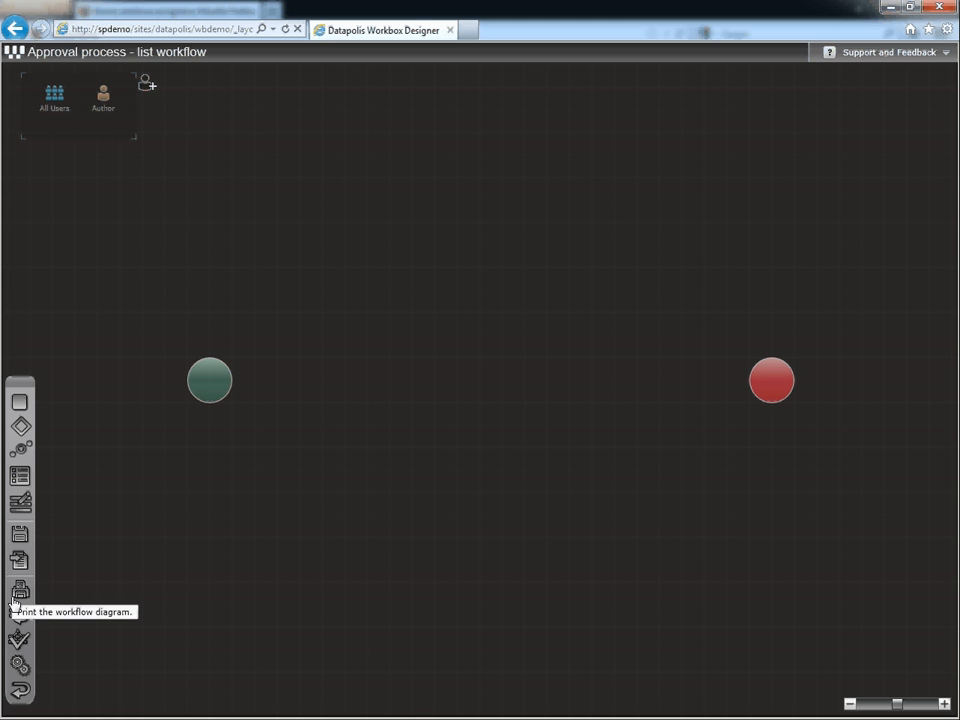
{"action": "mouse_move", "coordinate": [60, 588]}
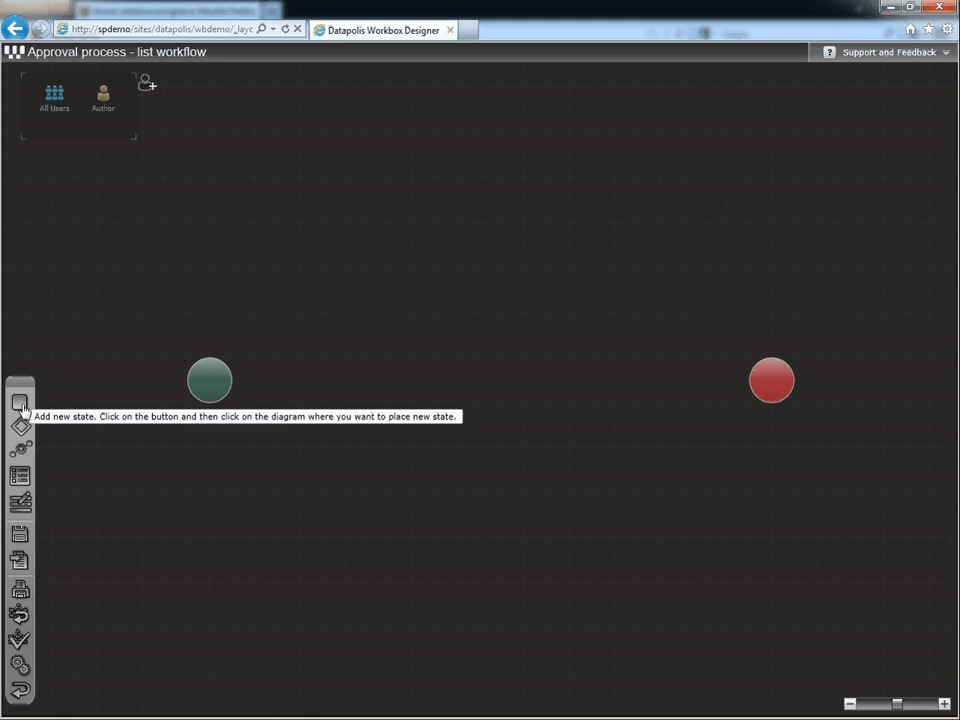
- Add two states to the diagram and name them 'New form' and 'Waiting for approval'
{"action": "left_click", "coordinate": [388, 380]}
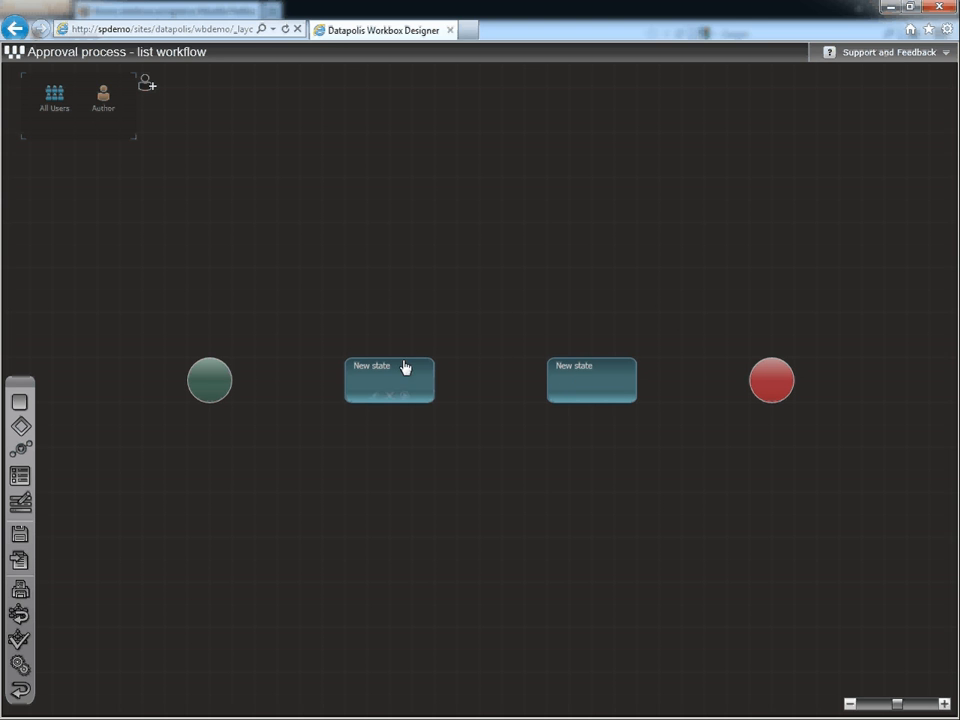
{"action": "double_click", "coordinate": [388, 380]}
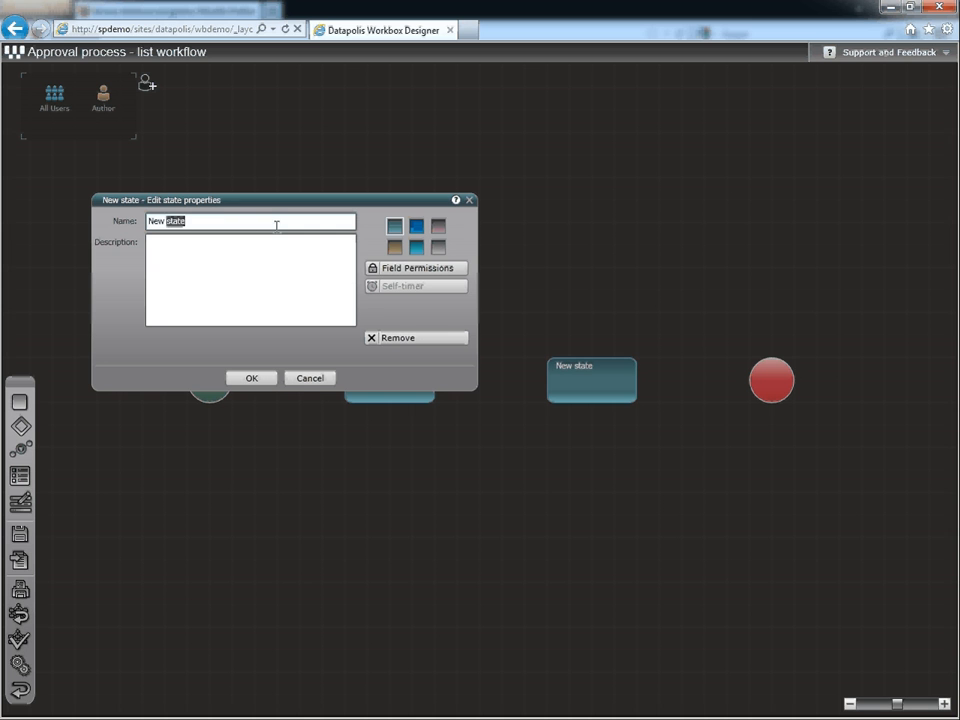
{"action": "type", "text": "New form"}
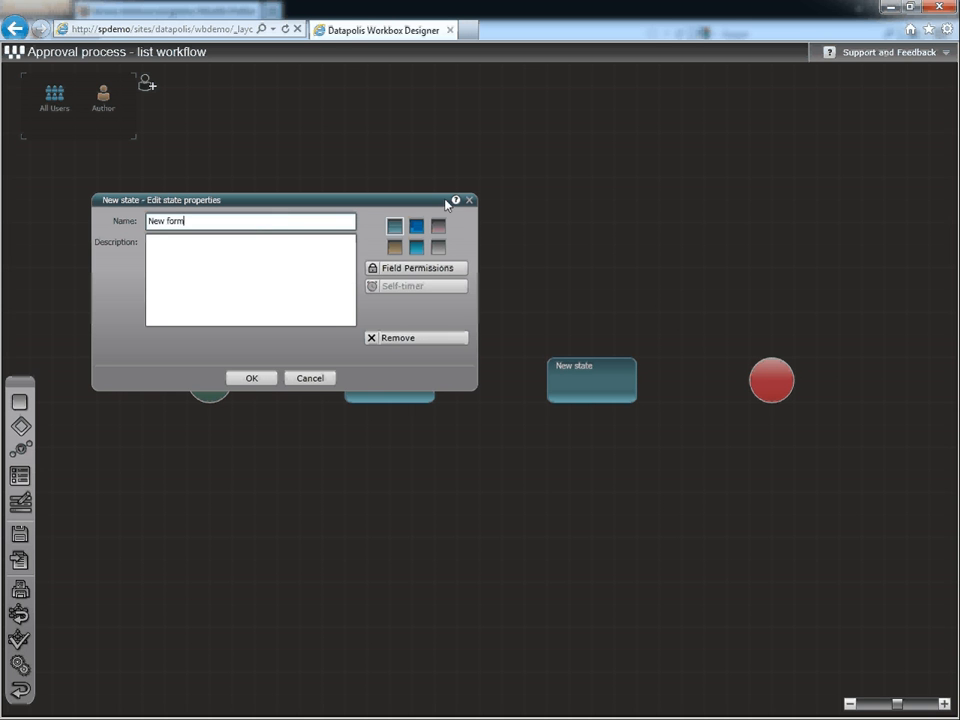
{"action": "left_click", "coordinate": [252, 376]}
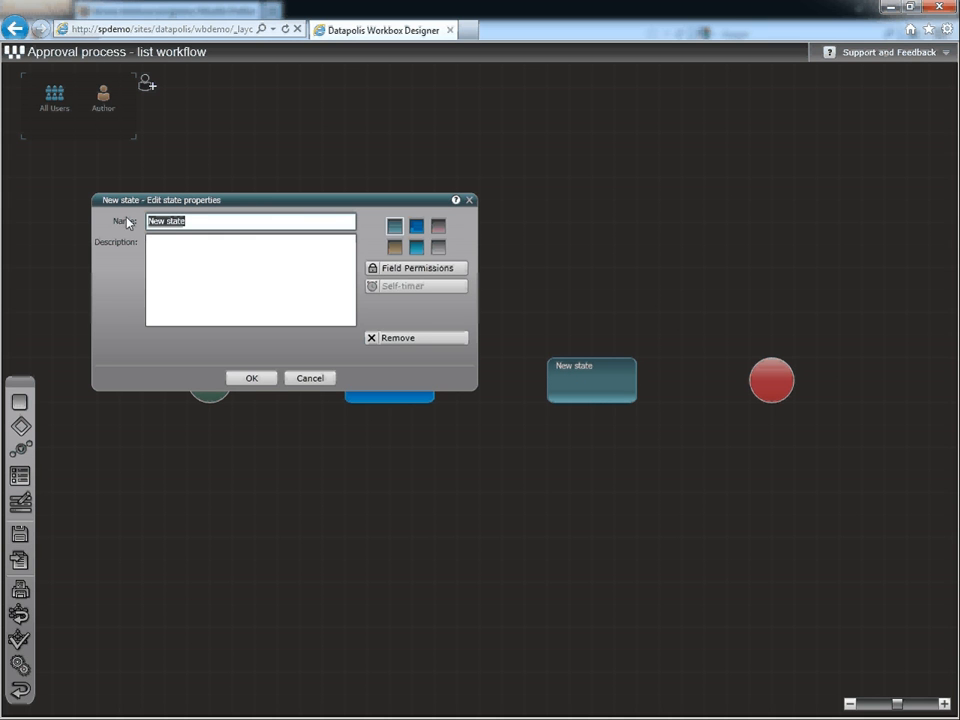
{"action": "type", "text": "Waiting"}
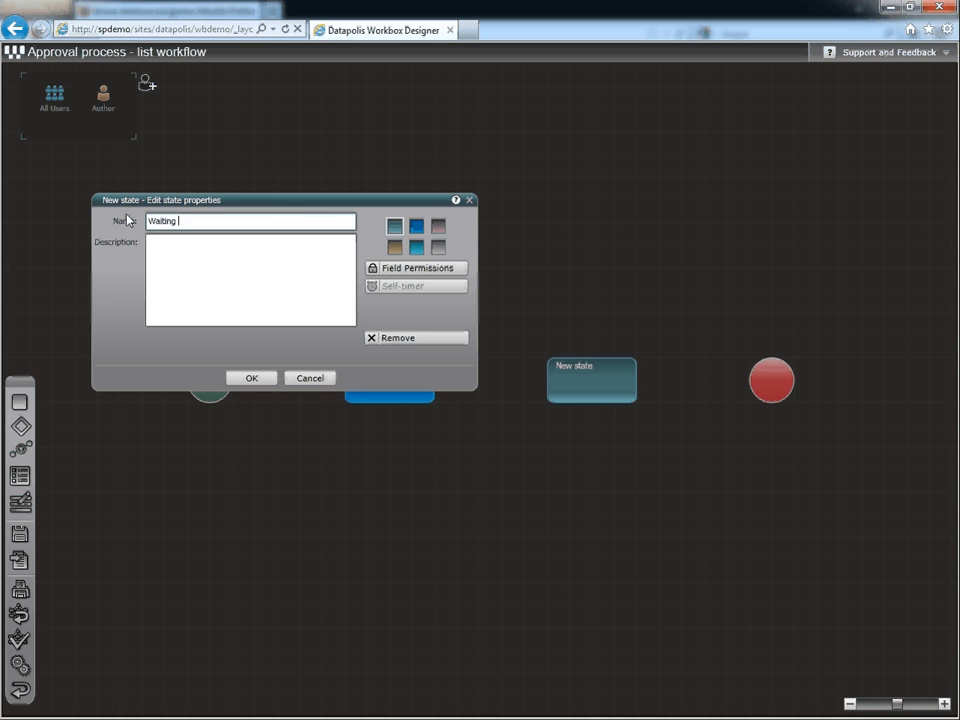
{"action": "type", "text": "for approval"}
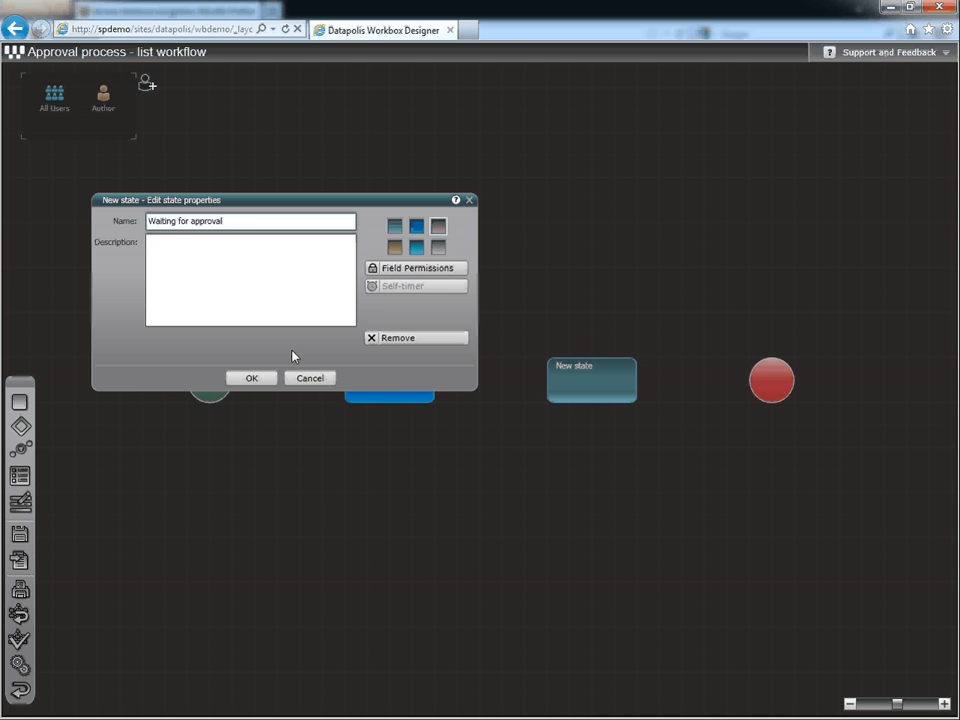
{"action": "left_click", "coordinate": [252, 376]}
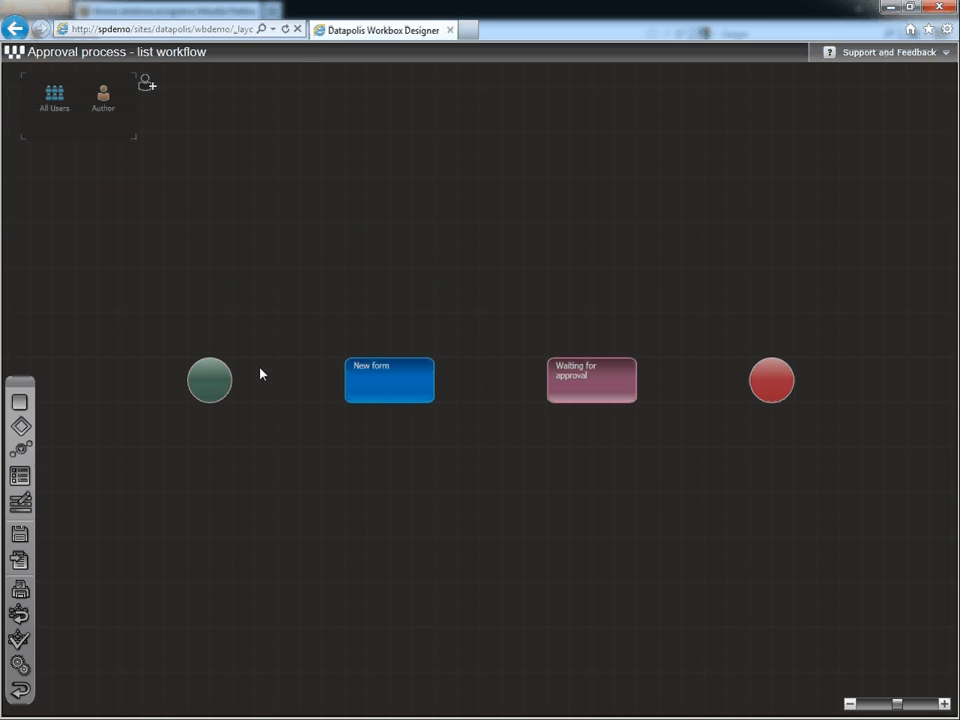
{"action": "mouse_move", "coordinate": [300, 320]}
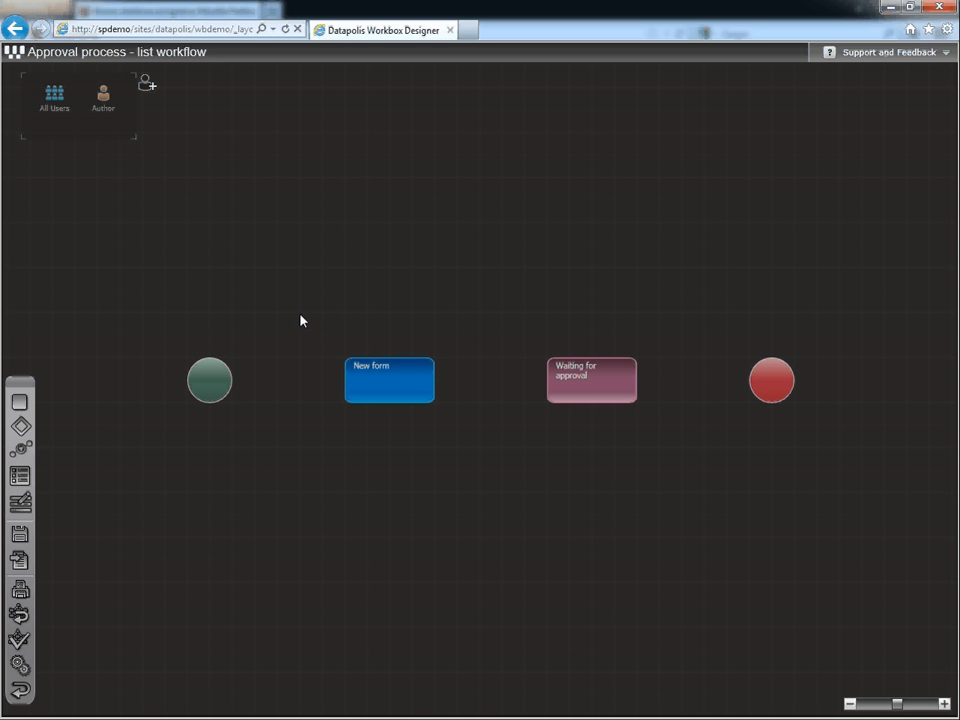
{"action": "mouse_move", "coordinate": [84, 432]}
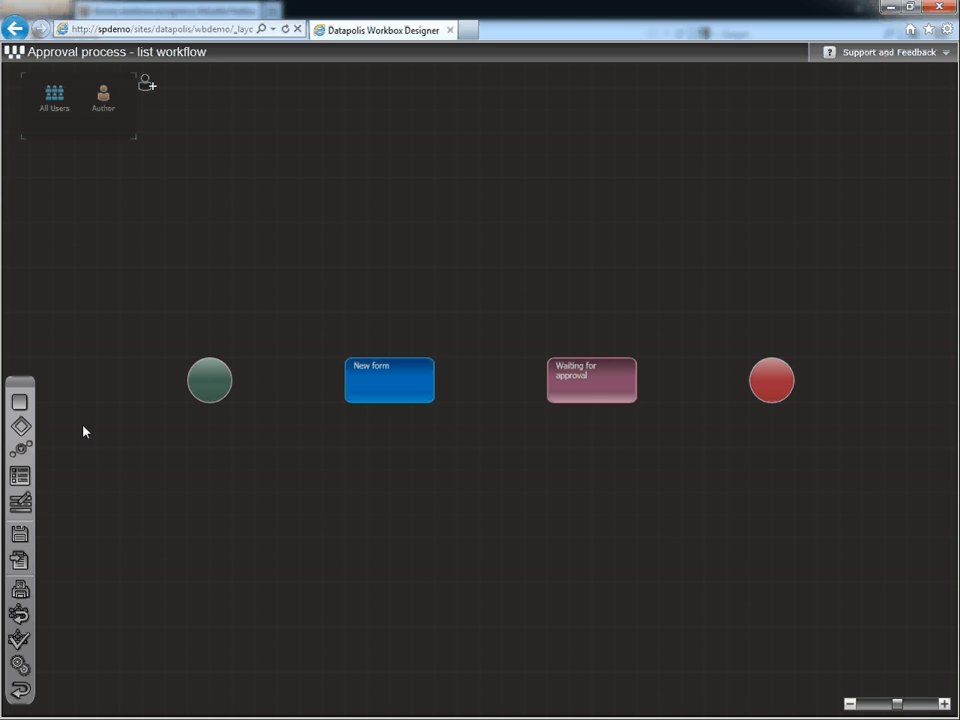
- Connect the nodes and name the transitions Submit form, Approve and Reject after the initial action
{"action": "left_click_drag", "start_coordinate": [210, 380], "coordinate": [336, 384]}
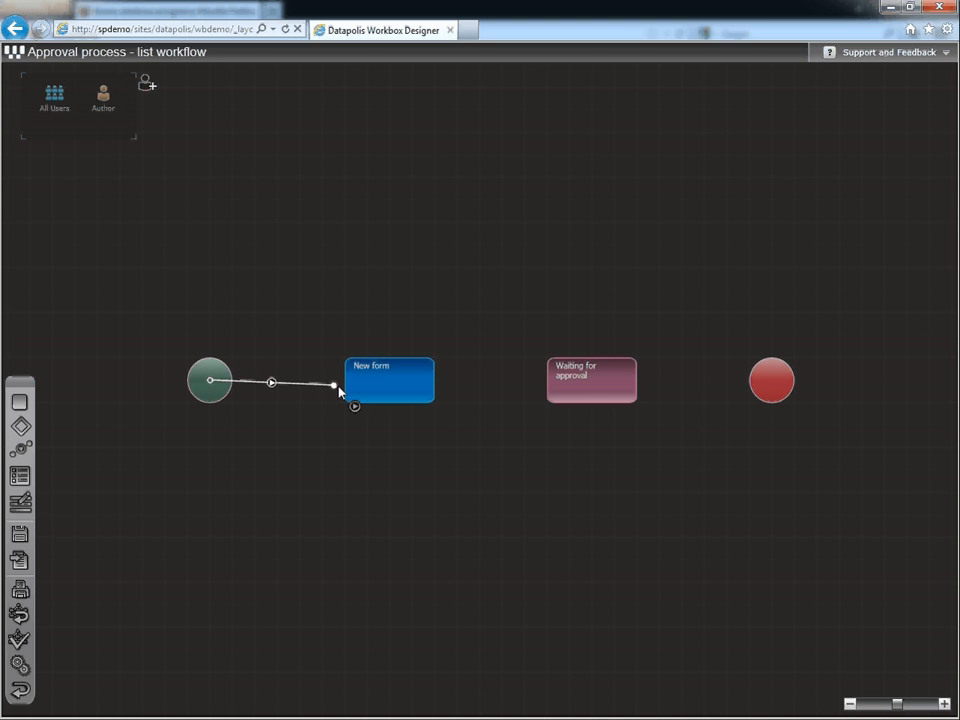
{"action": "left_click", "coordinate": [388, 380]}
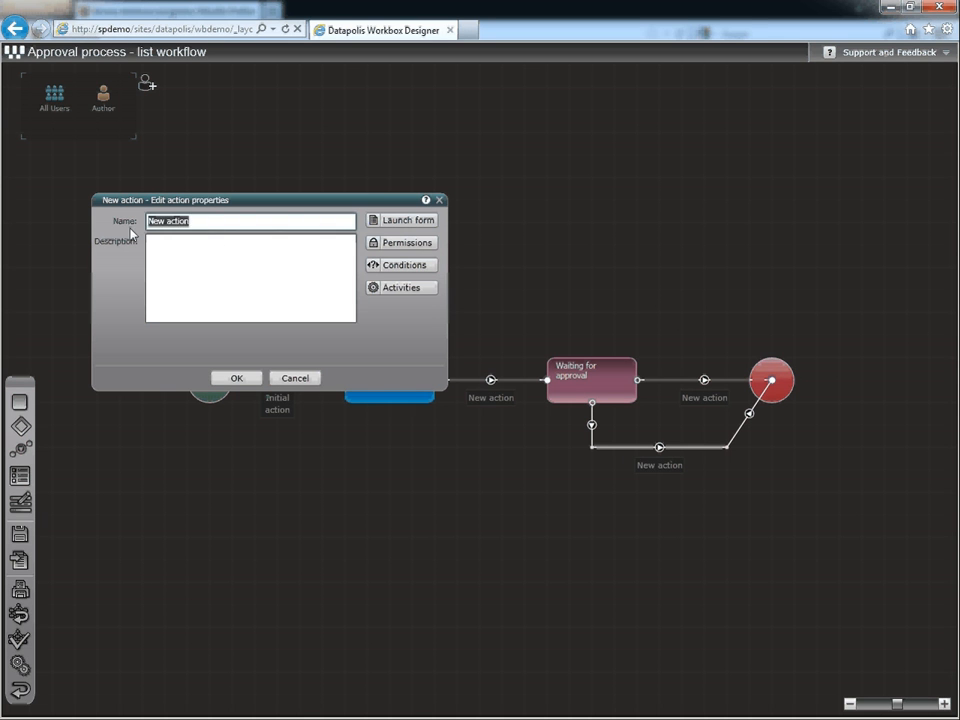
{"action": "type", "text": "Submit fo"}
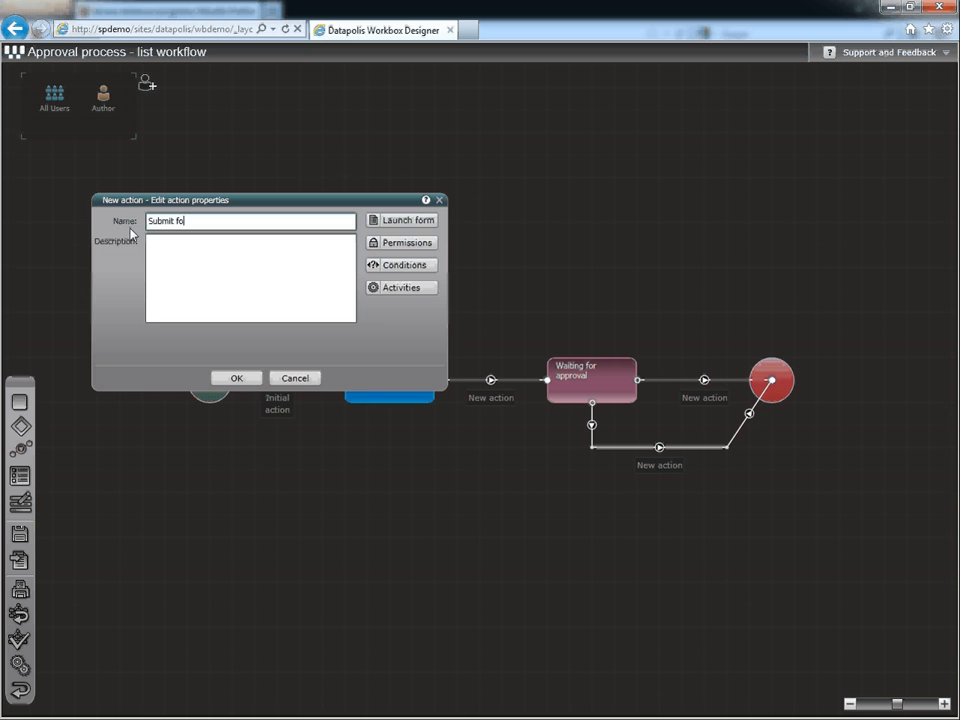
{"action": "left_click", "coordinate": [236, 376]}
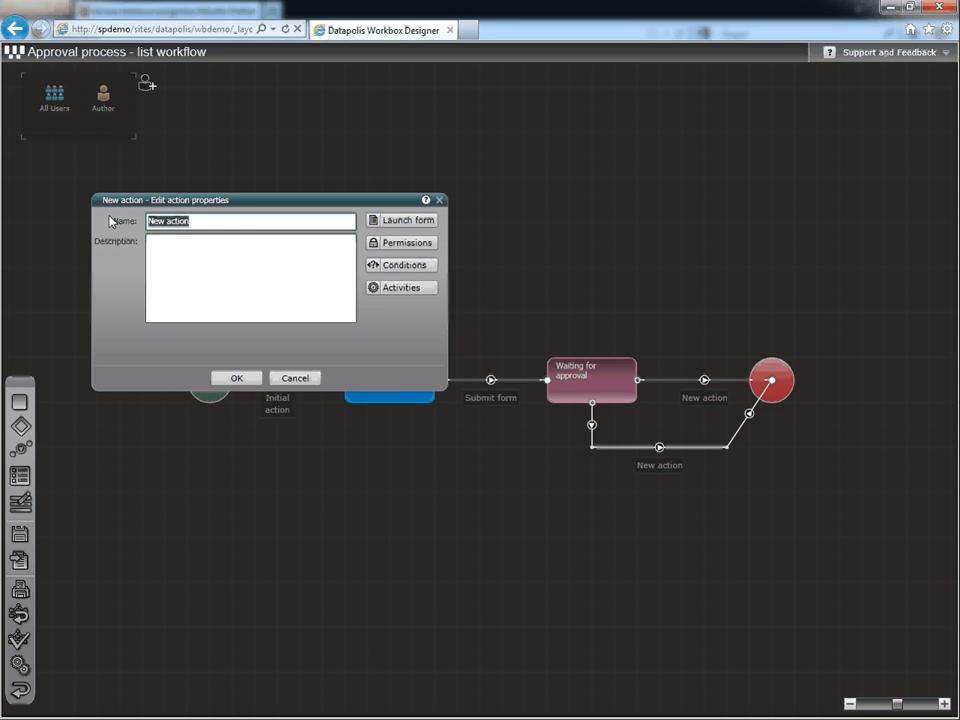
{"action": "type", "text": "Approve"}
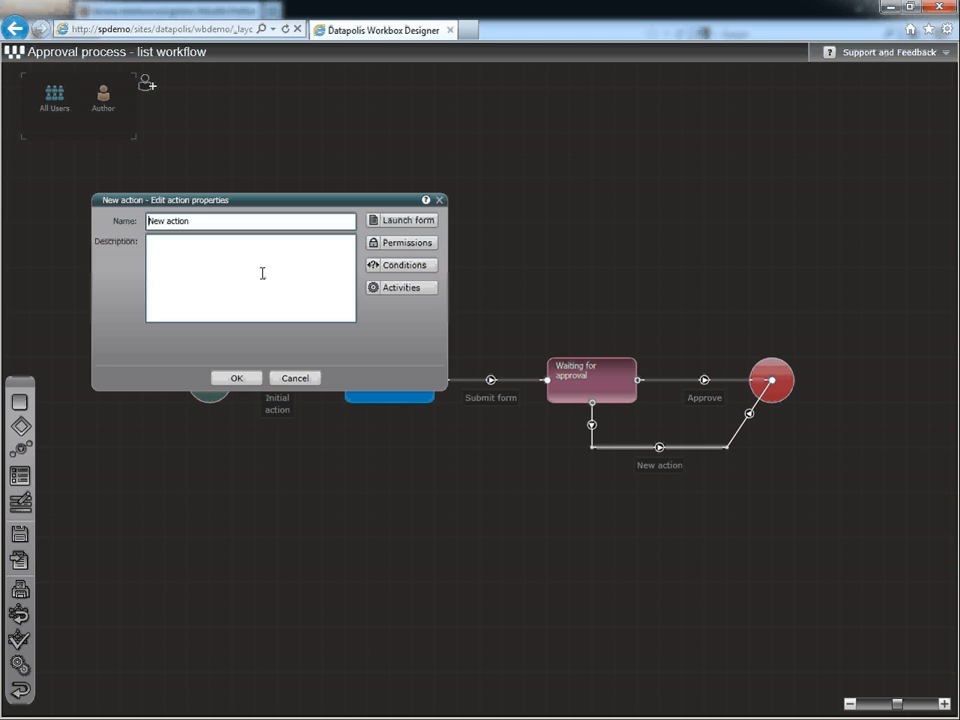
{"action": "type", "text": "Re"}
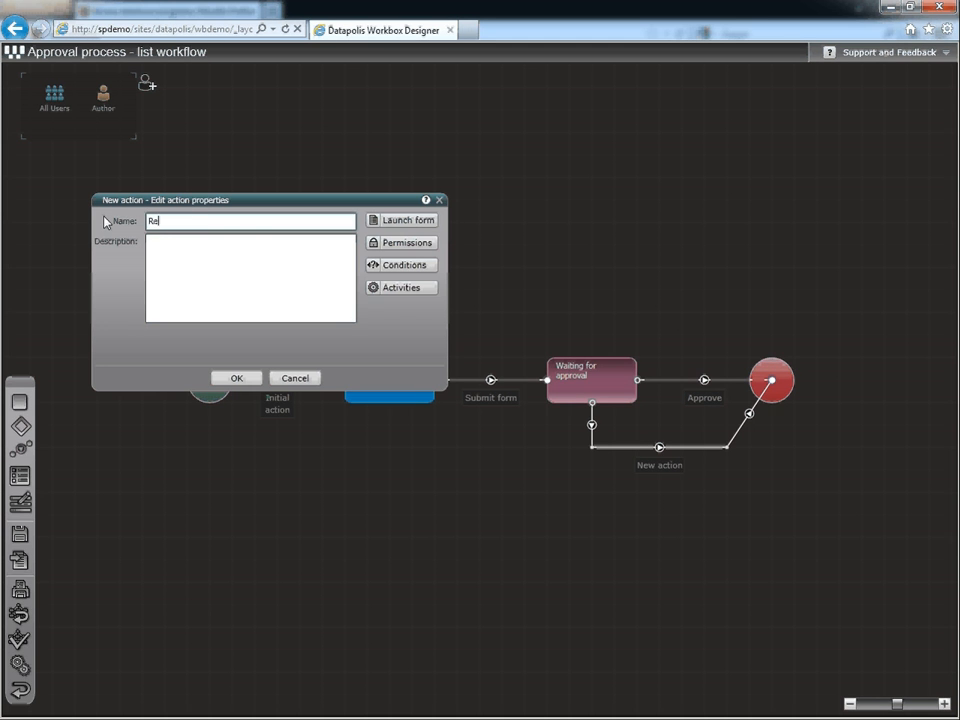
{"action": "left_click", "coordinate": [236, 376]}
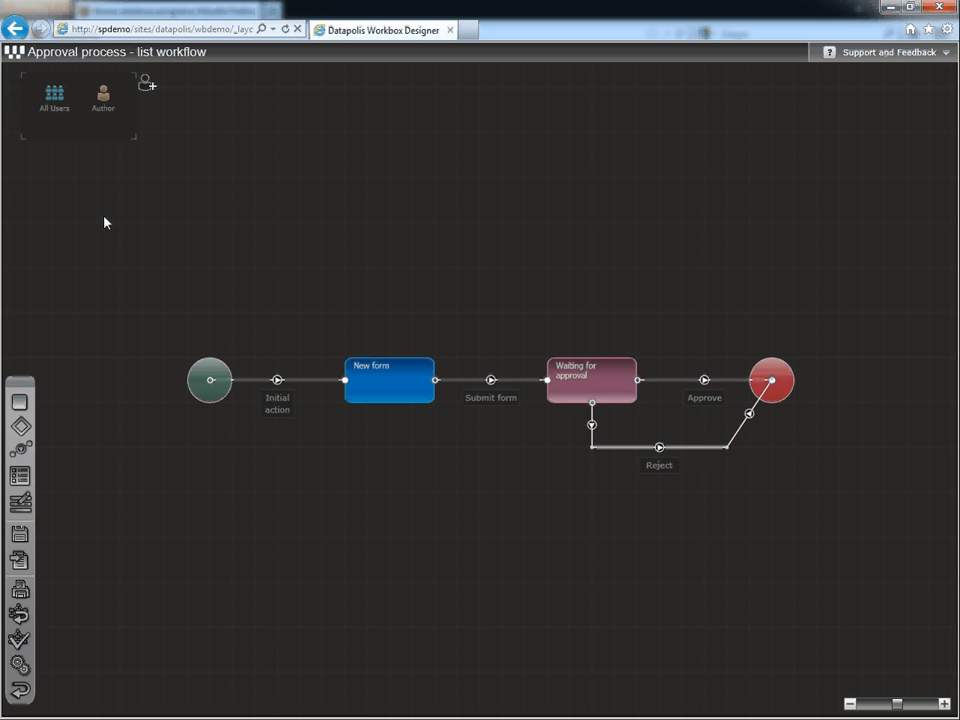
{"action": "mouse_move", "coordinate": [128, 196]}
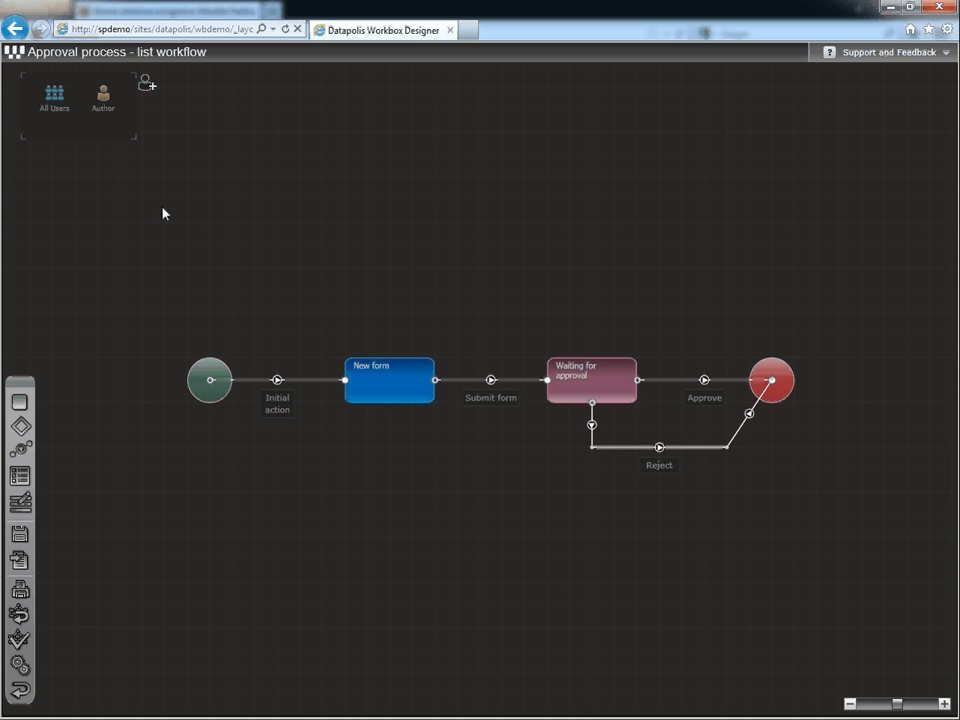
{"action": "mouse_move", "coordinate": [200, 260]}
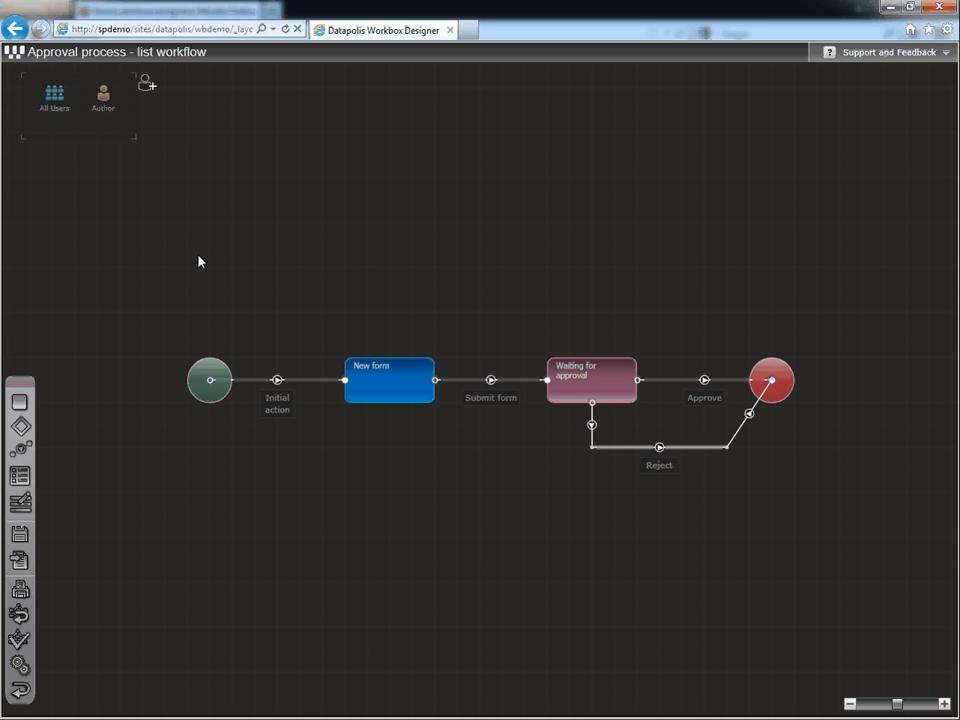
{"action": "mouse_move", "coordinate": [148, 90]}
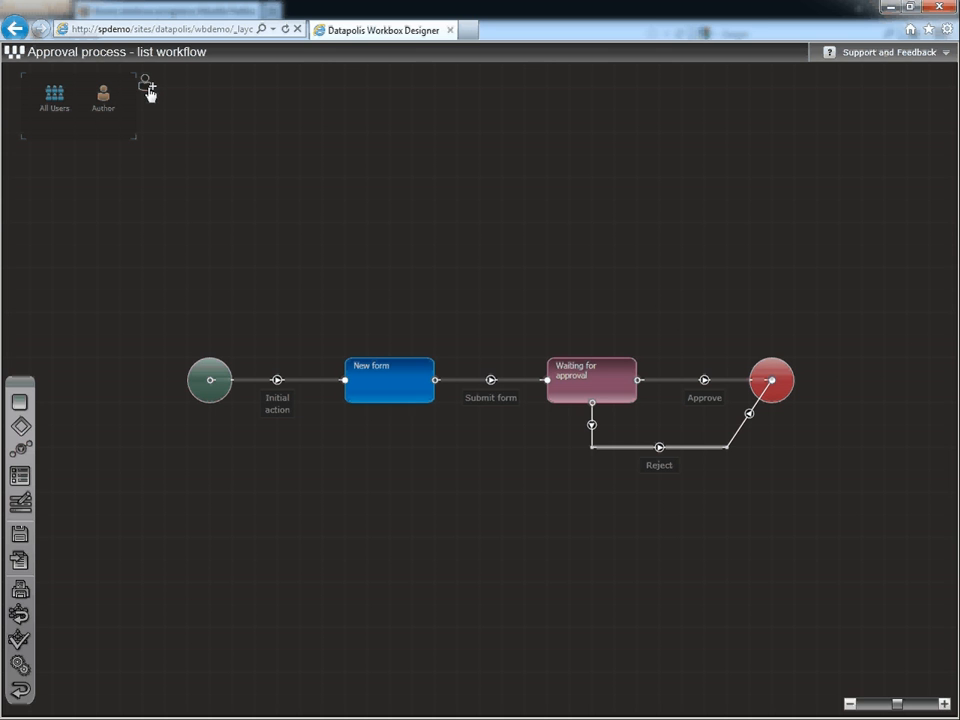
- Add a role named 'Approver' with user Tom as its only member
{"action": "left_click", "coordinate": [144, 84]}
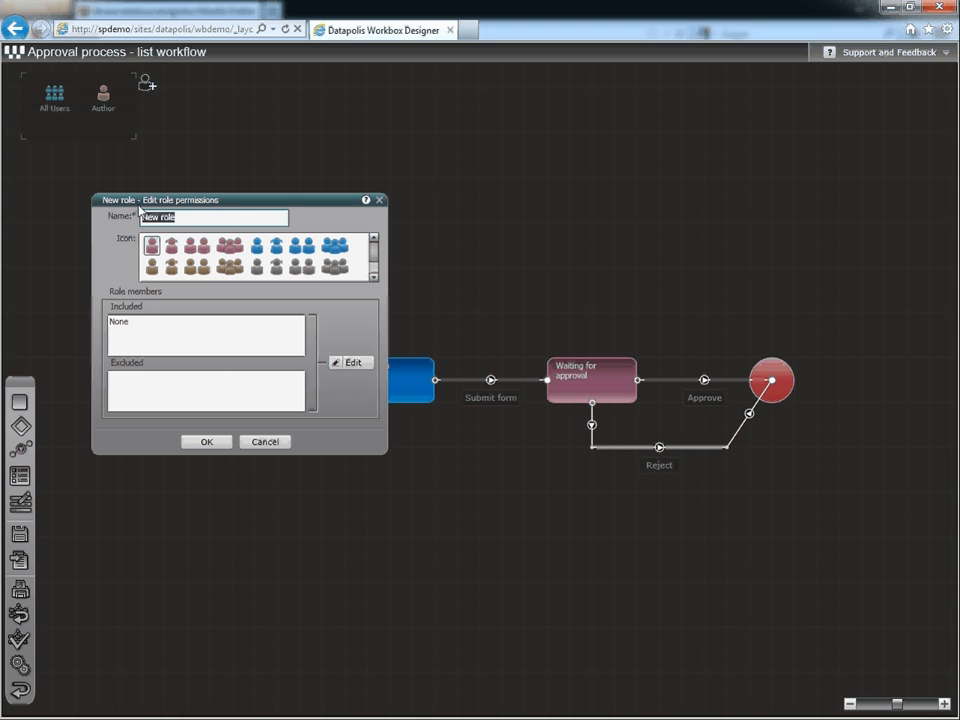
{"action": "type", "text": "Approver"}
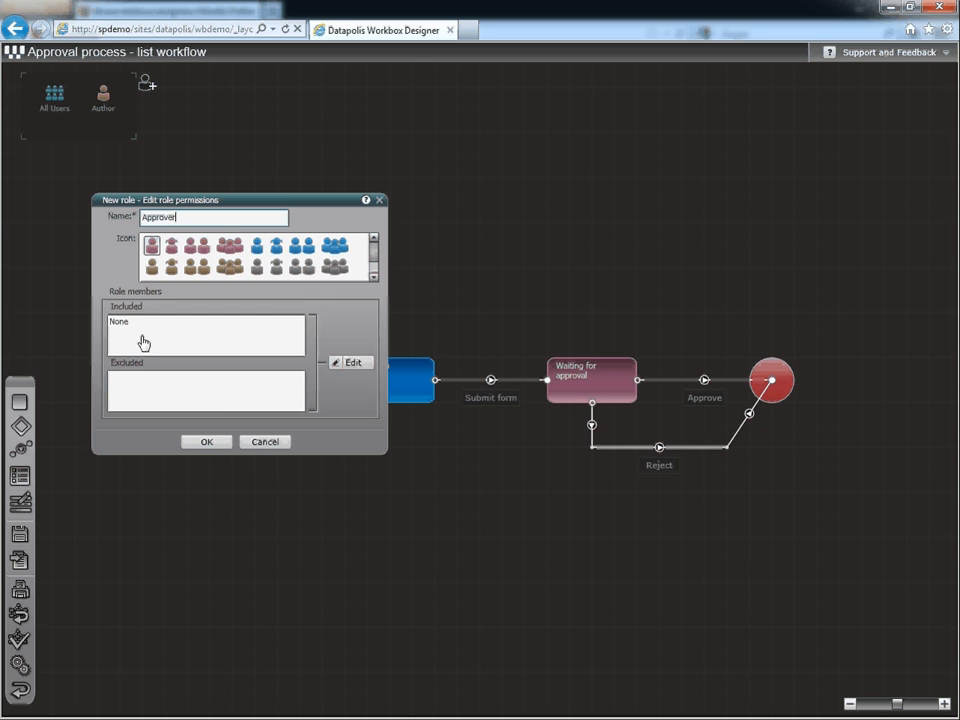
{"action": "left_click", "coordinate": [352, 362]}
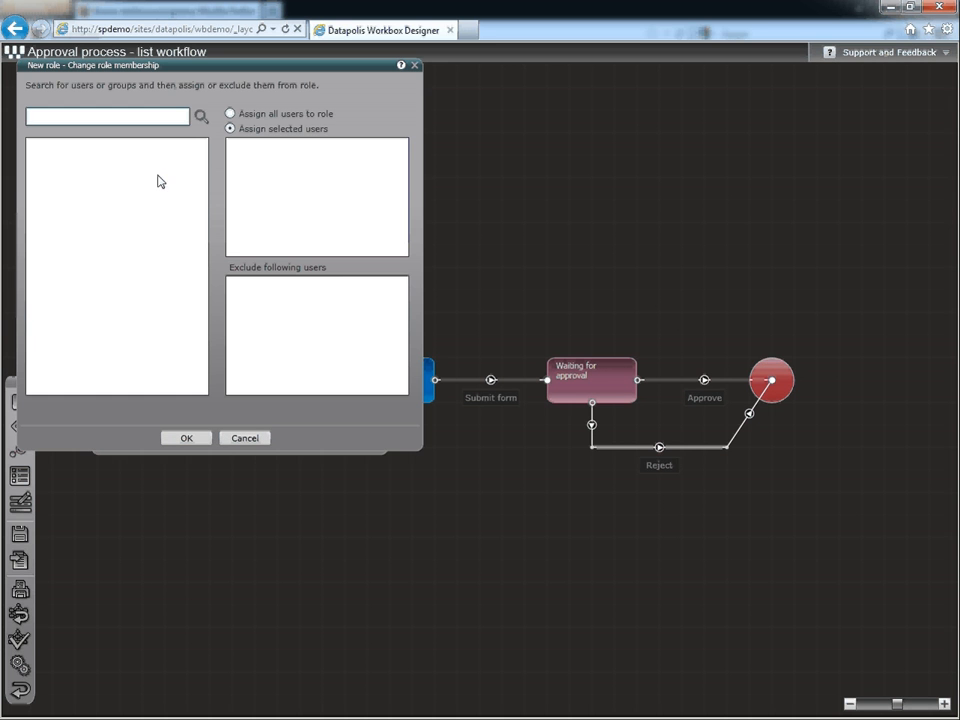
{"action": "type", "text": "t"}
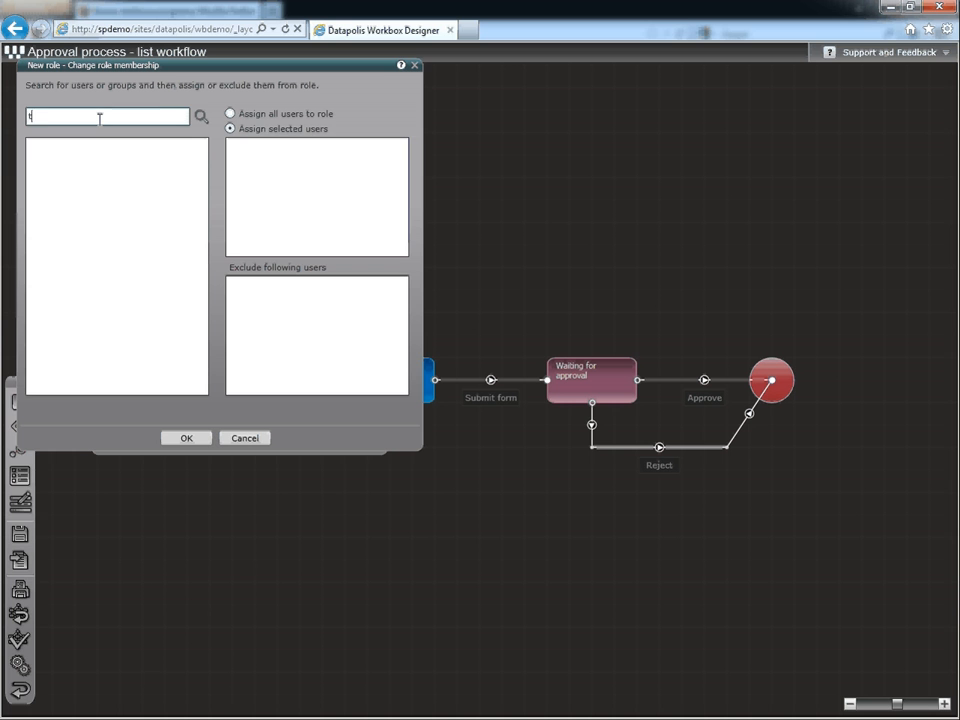
{"action": "type", "text": "tom"}
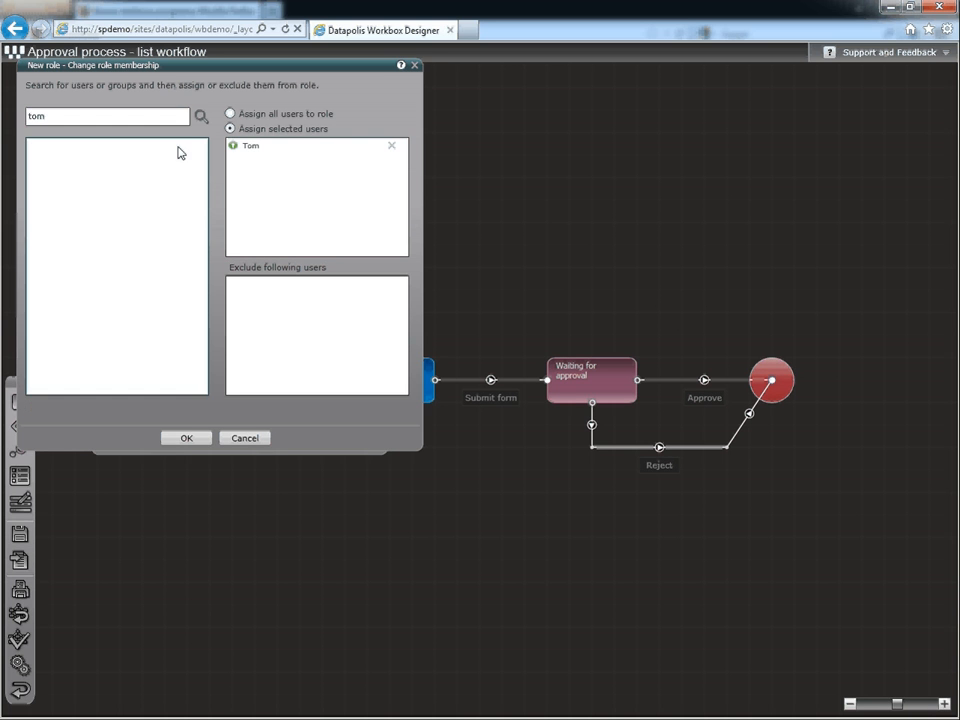
{"action": "left_click", "coordinate": [186, 438]}
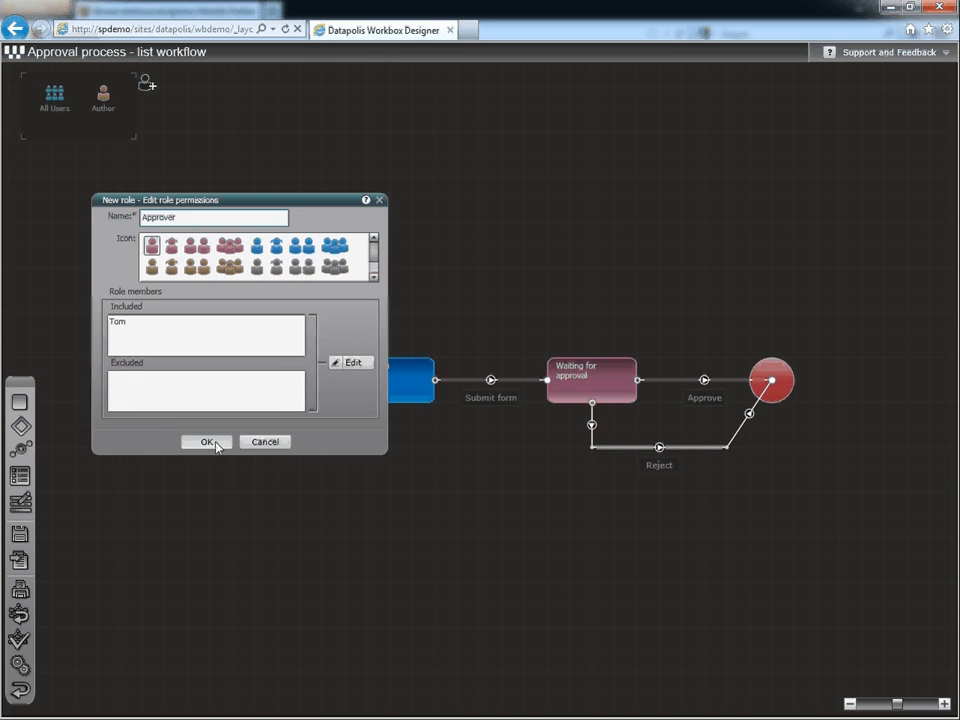
{"action": "left_click", "coordinate": [208, 442]}
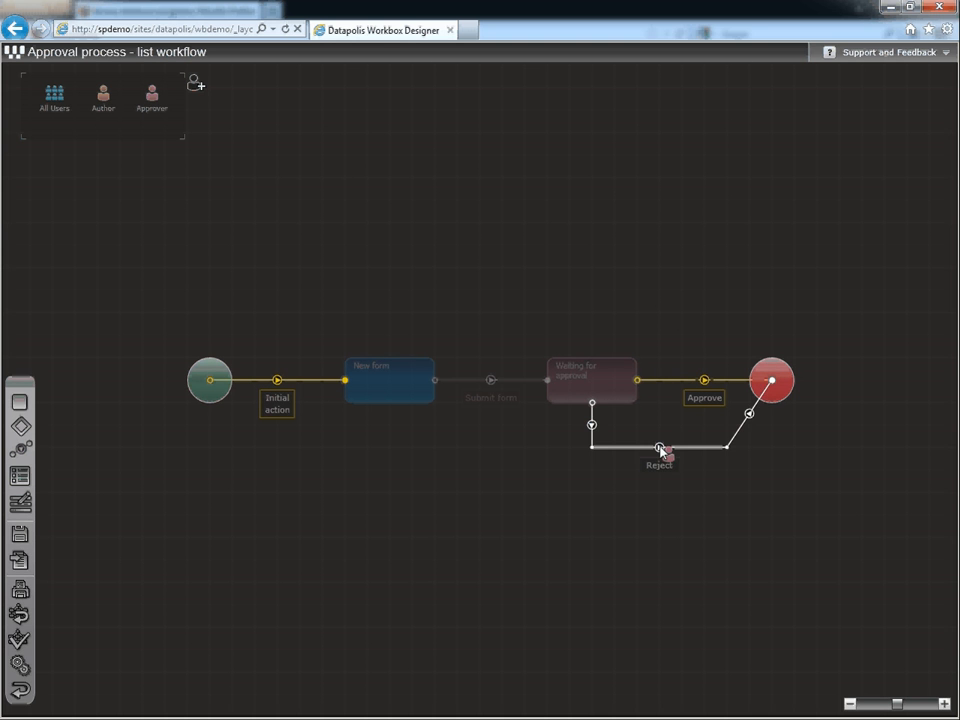
- Grant the Approver role permission on the Reject transition
{"action": "left_click", "coordinate": [660, 448]}
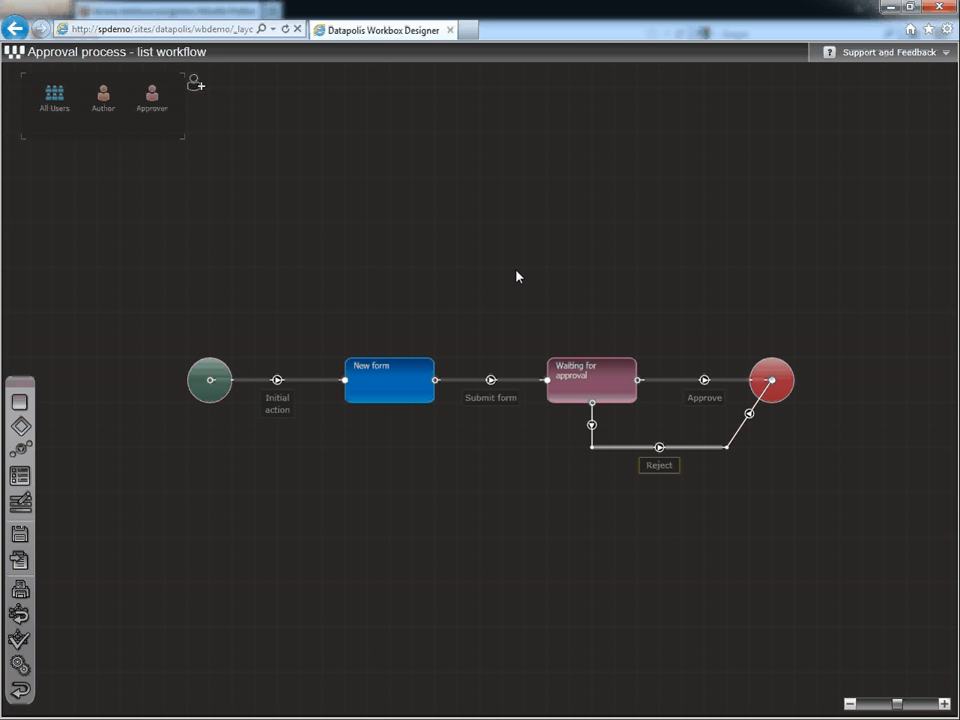
{"action": "mouse_move", "coordinate": [512, 276]}
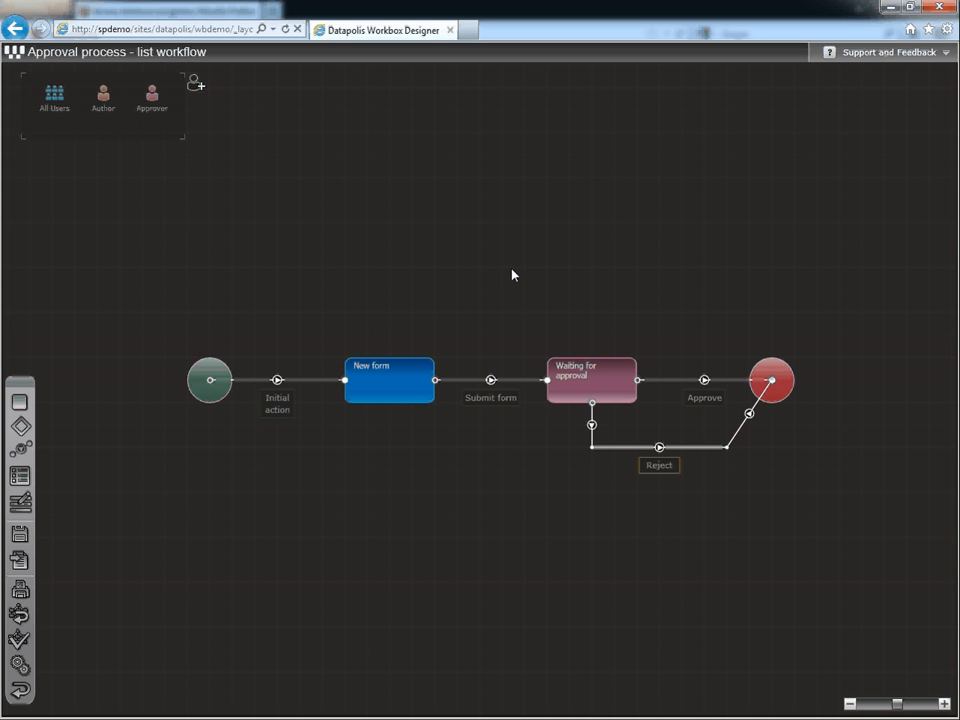
{"action": "mouse_move", "coordinate": [430, 210]}
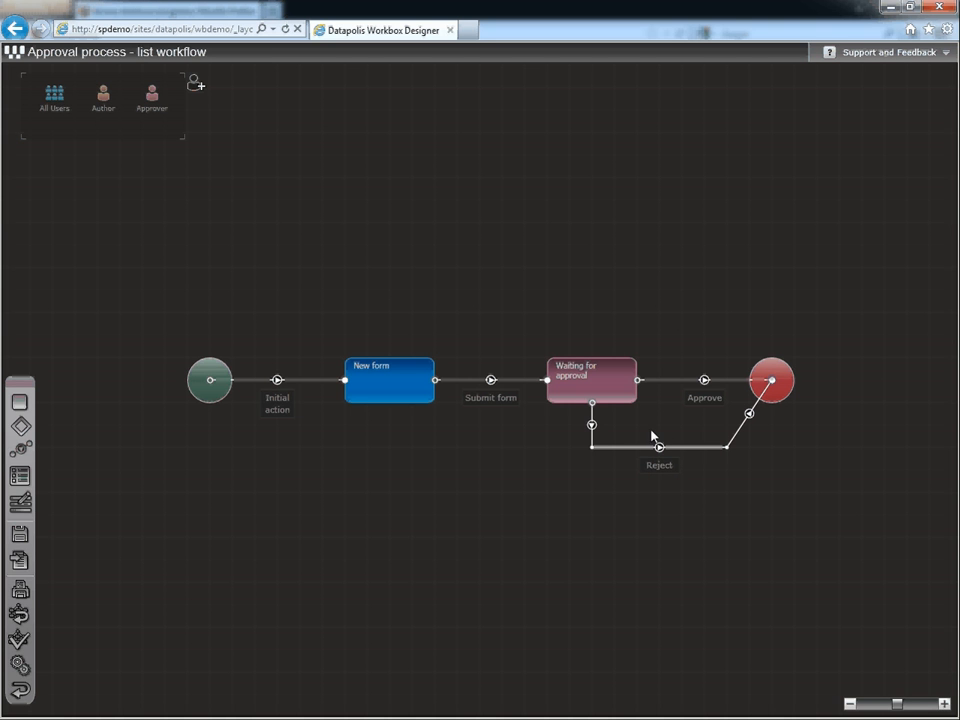
{"action": "mouse_move", "coordinate": [588, 470]}
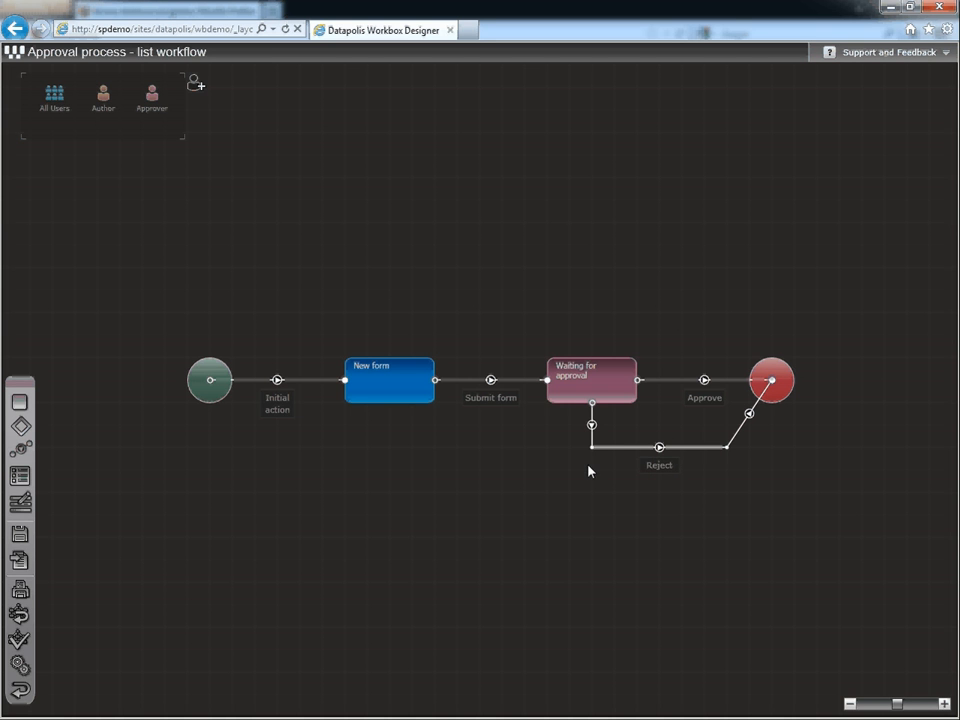
{"action": "mouse_move", "coordinate": [604, 458]}
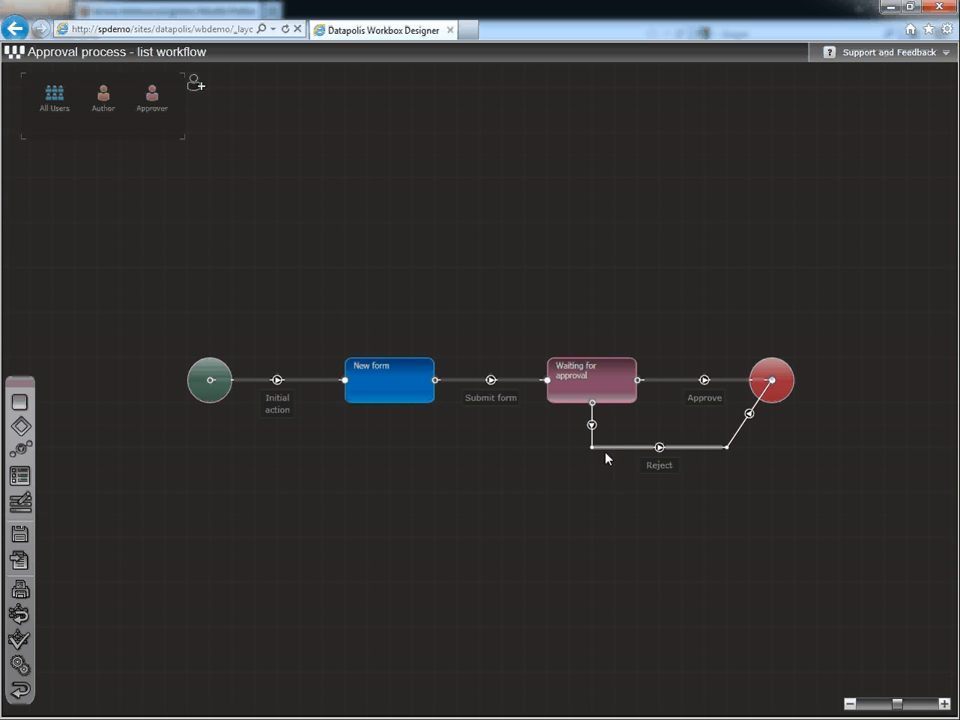
{"action": "mouse_move", "coordinate": [20, 560]}
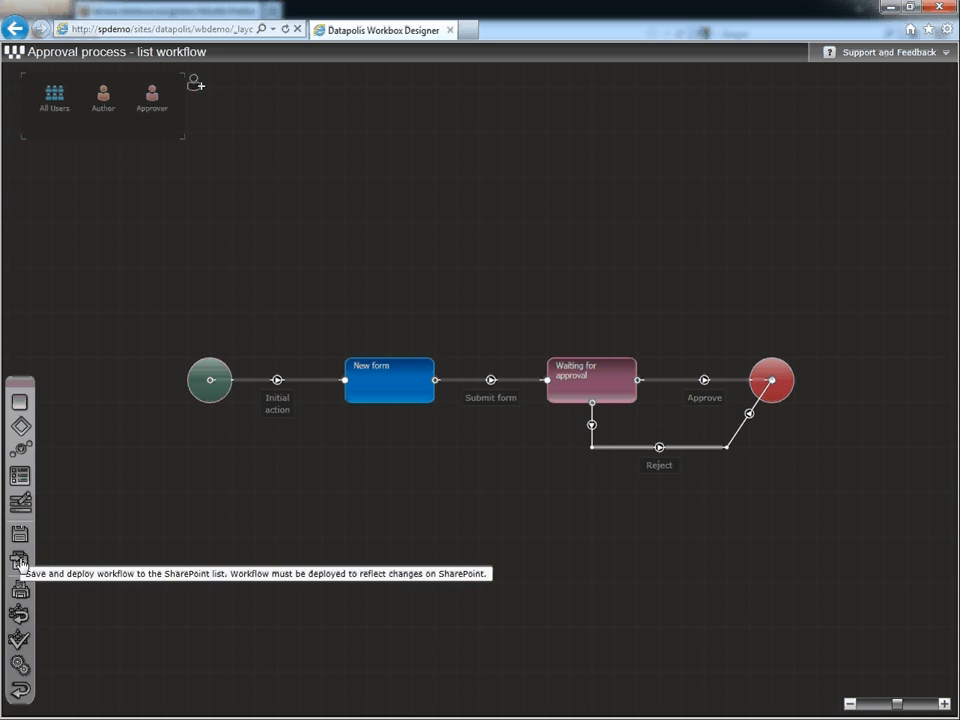
- Save and deploy the Approval process workflow to the SharePoint list
{"action": "left_click", "coordinate": [20, 560]}
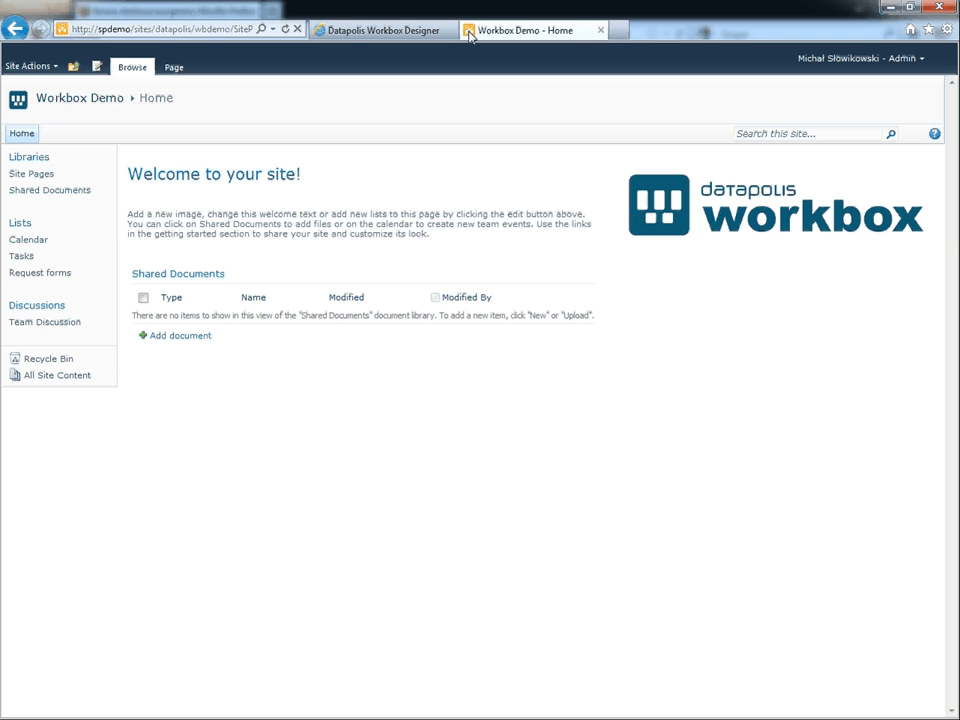
- Add an item titled 'demo item' to Request forms, retrying the resend prompt, and show its actions
{"action": "left_click", "coordinate": [40, 272]}
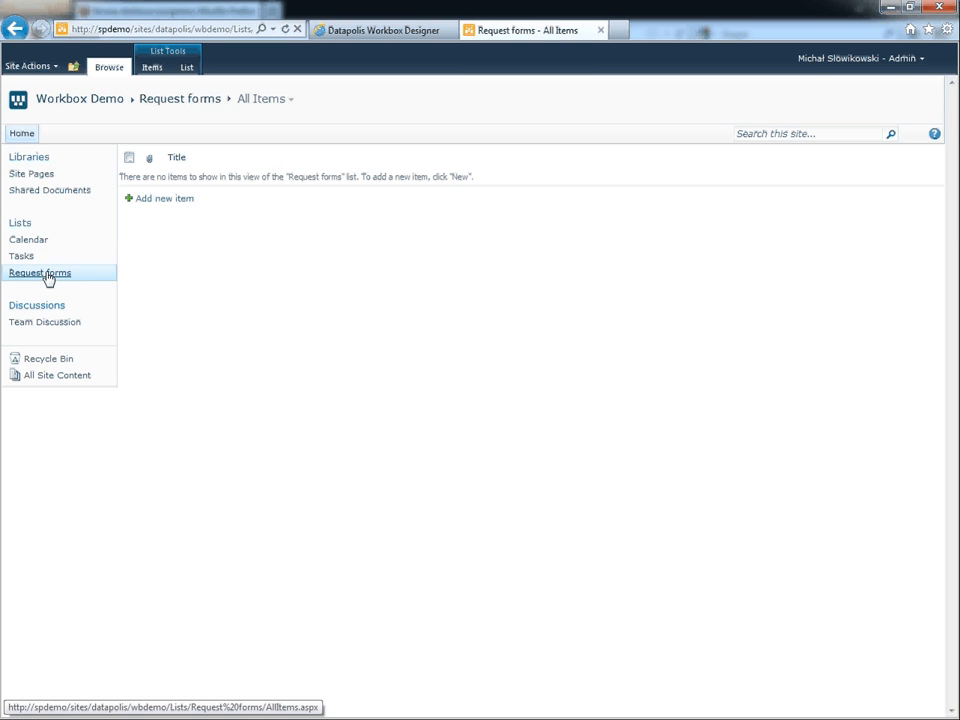
{"action": "left_click", "coordinate": [164, 198]}
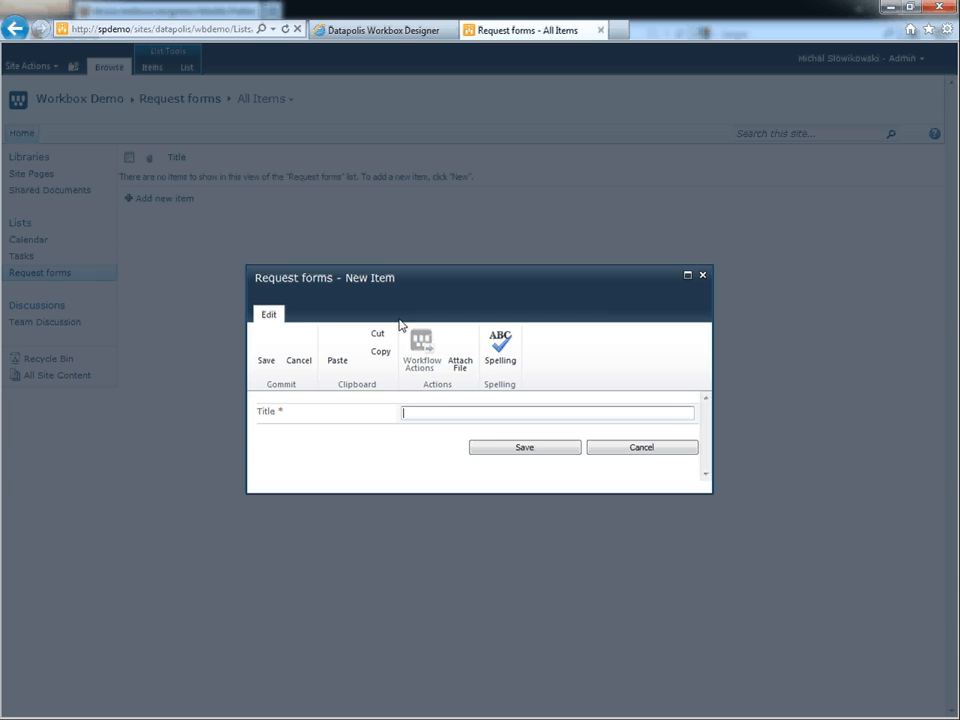
{"action": "type", "text": "demo item"}
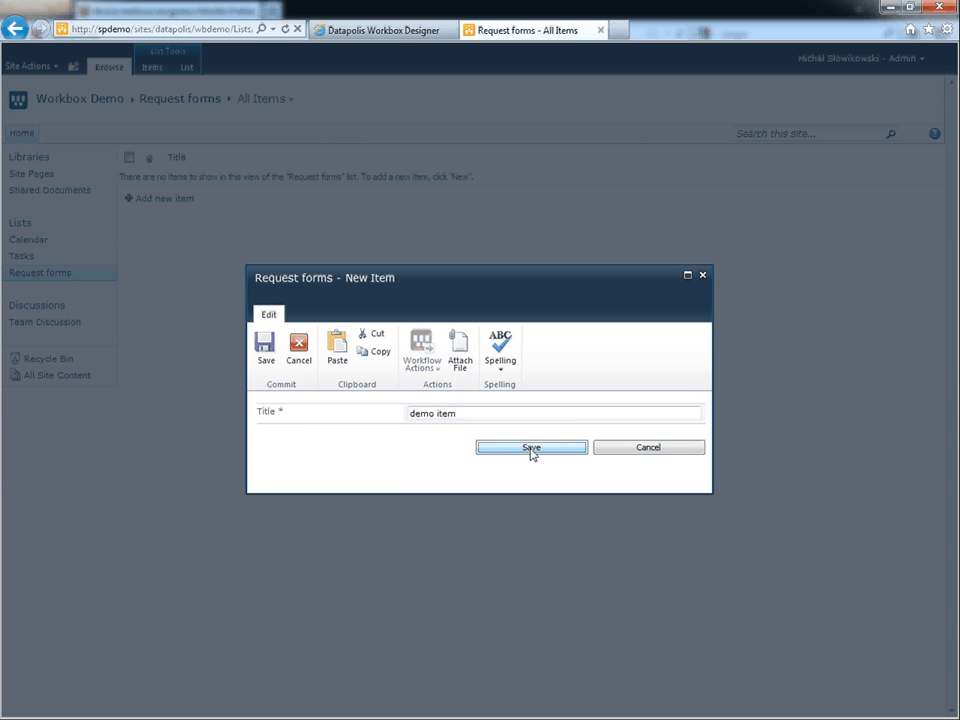
{"action": "left_click", "coordinate": [532, 448]}
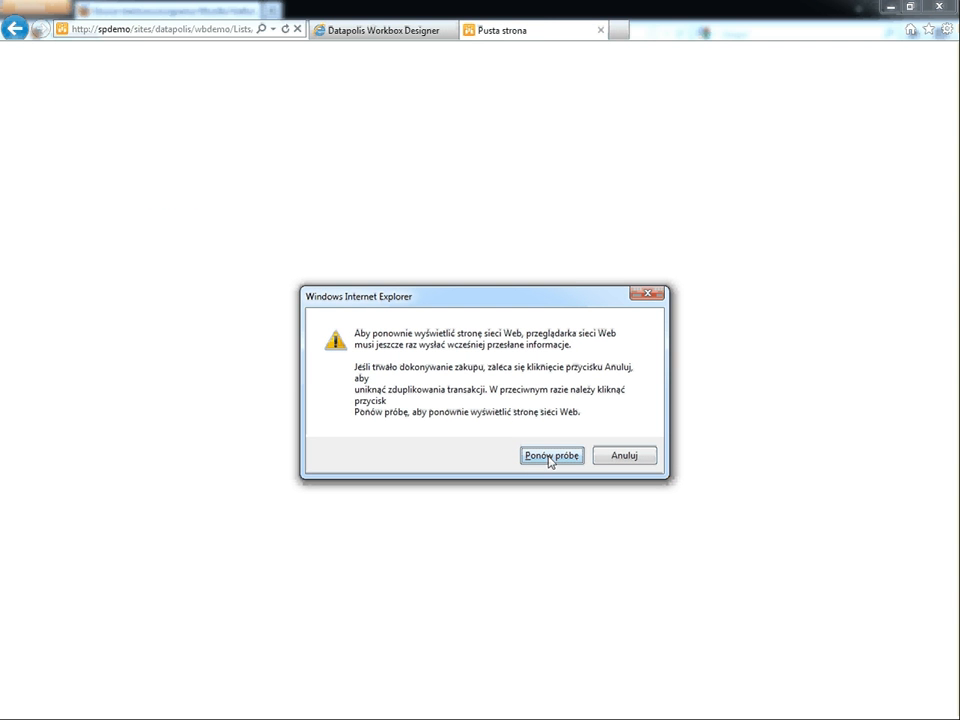
{"action": "left_click", "coordinate": [552, 456]}
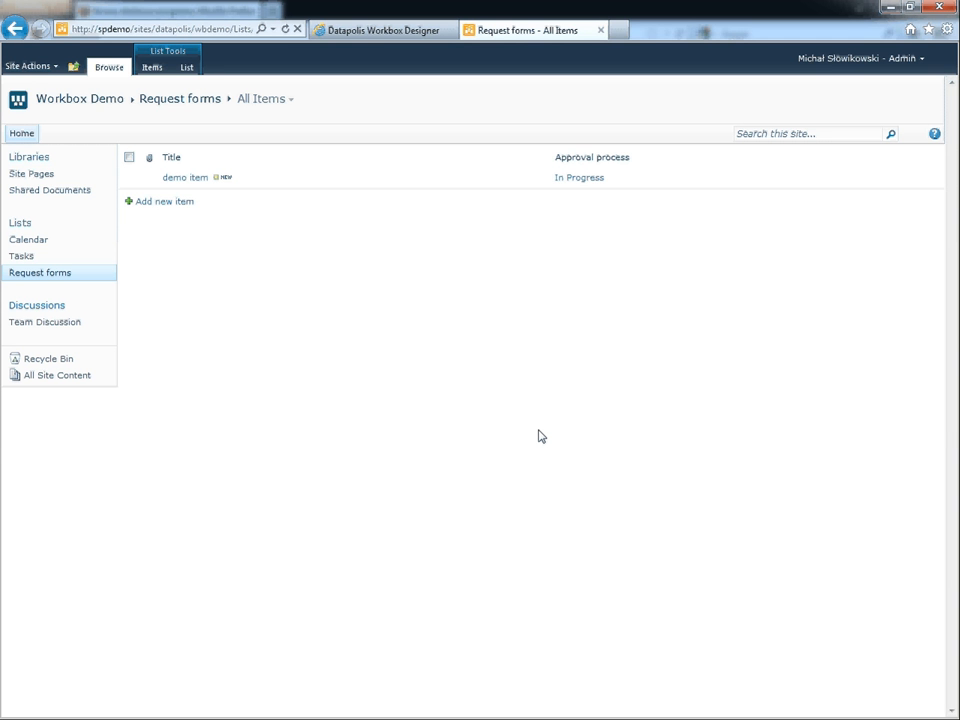
{"action": "mouse_move", "coordinate": [532, 374]}
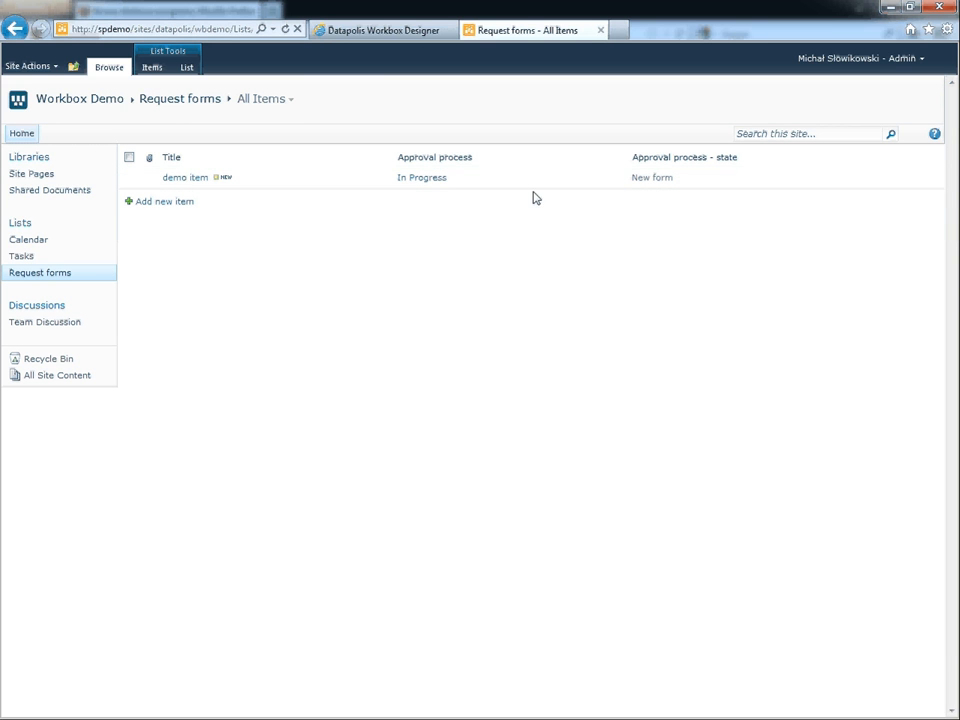
{"action": "mouse_move", "coordinate": [378, 196]}
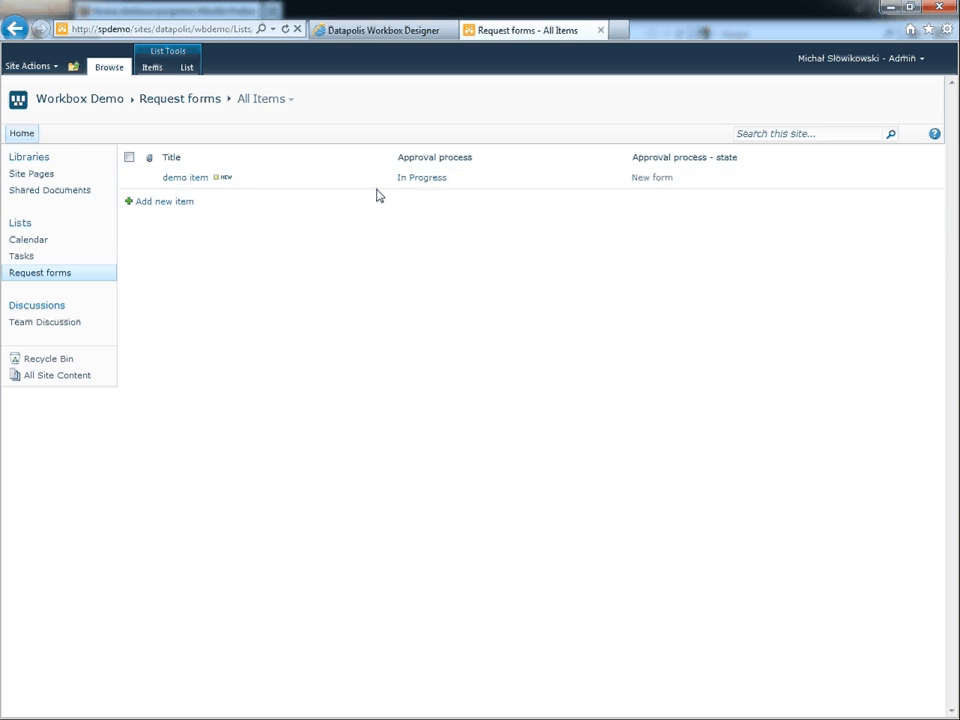
{"action": "left_click", "coordinate": [388, 176]}
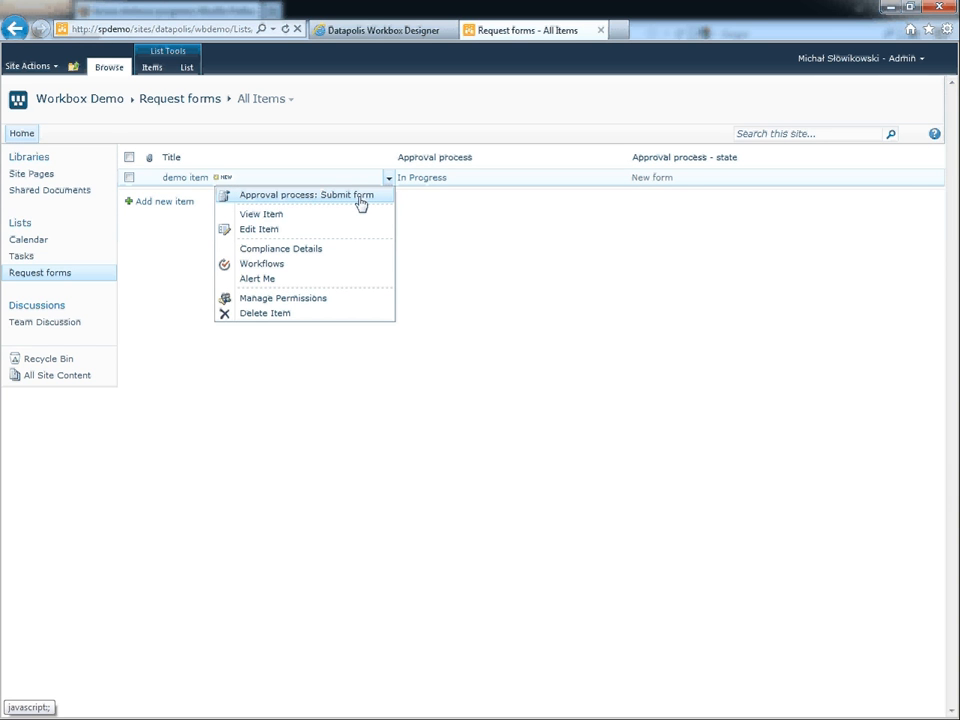
- Run 'Approval process: Submit form' on demo item, confirm, and return to the list
{"action": "left_click", "coordinate": [306, 194]}
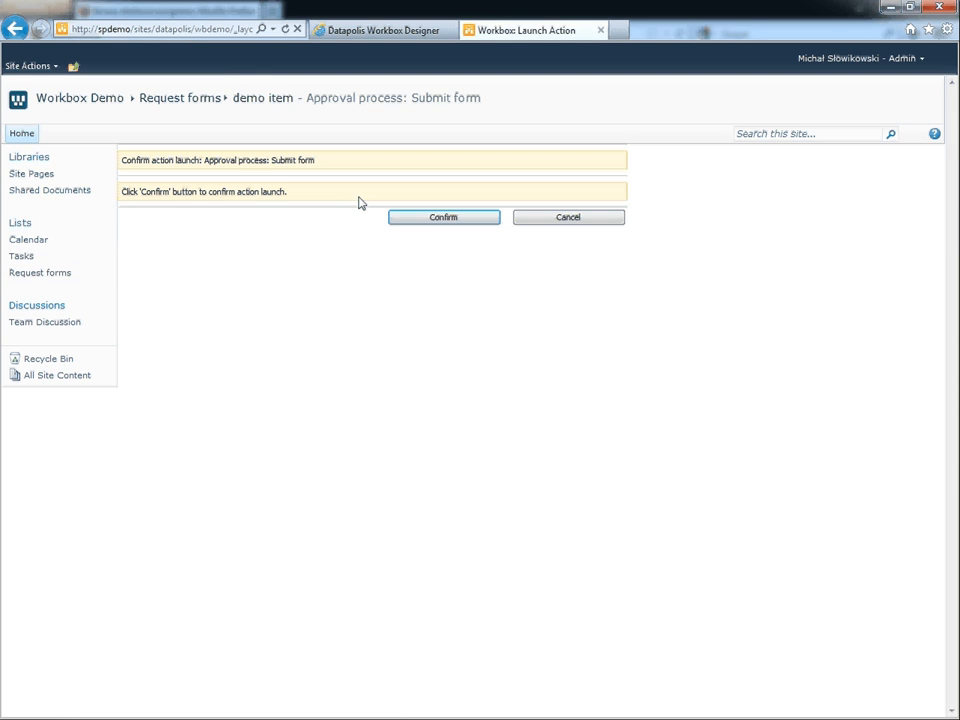
{"action": "left_click", "coordinate": [444, 216]}
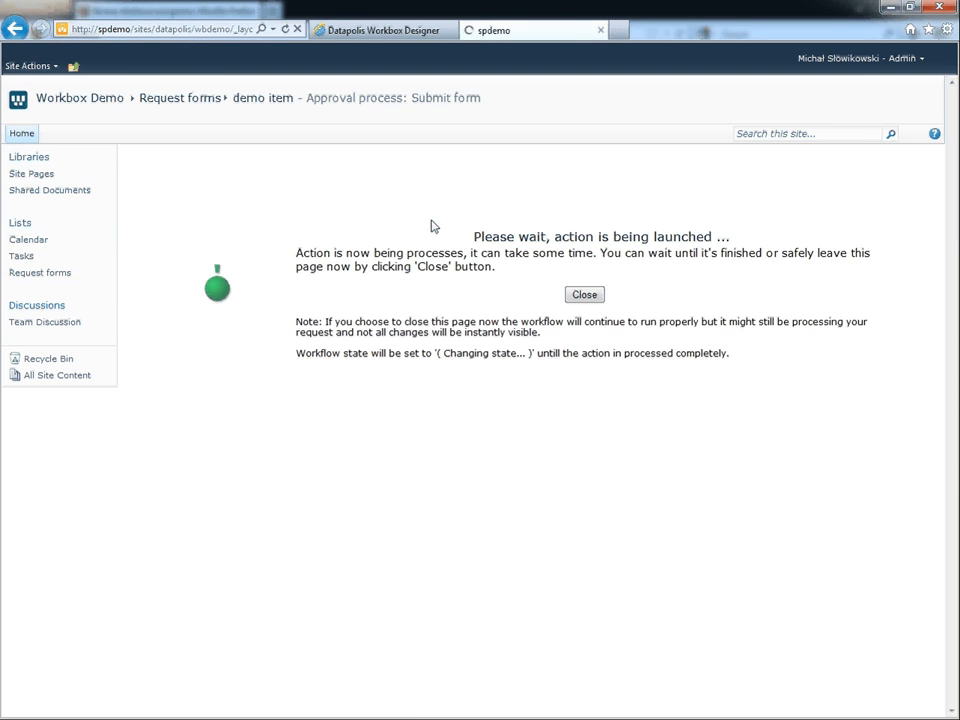
{"action": "left_click", "coordinate": [584, 294]}
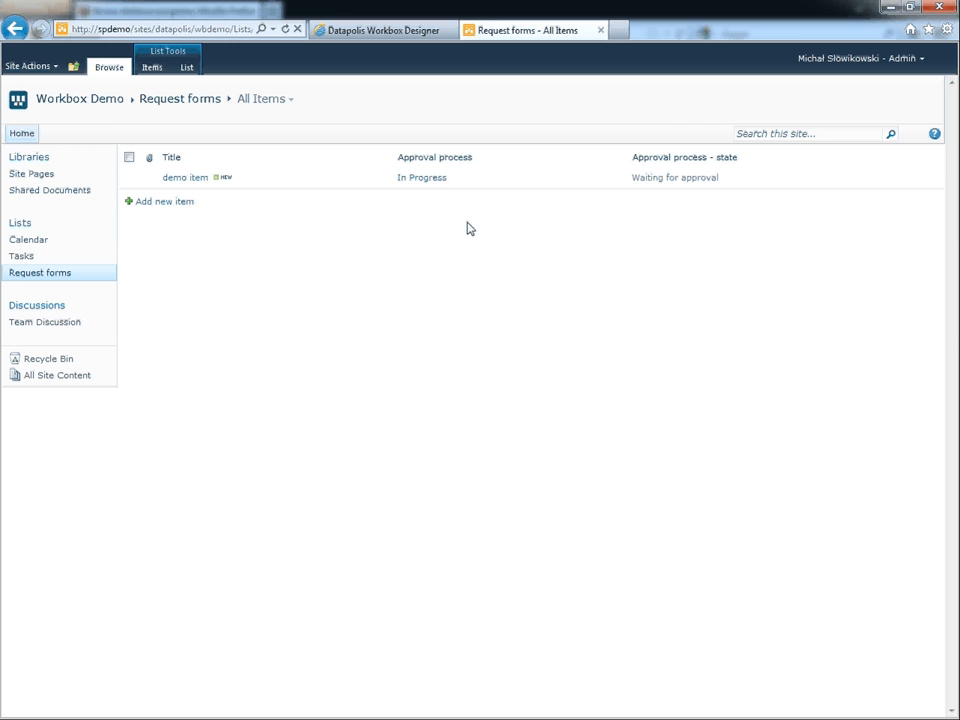
{"action": "mouse_move", "coordinate": [614, 200]}
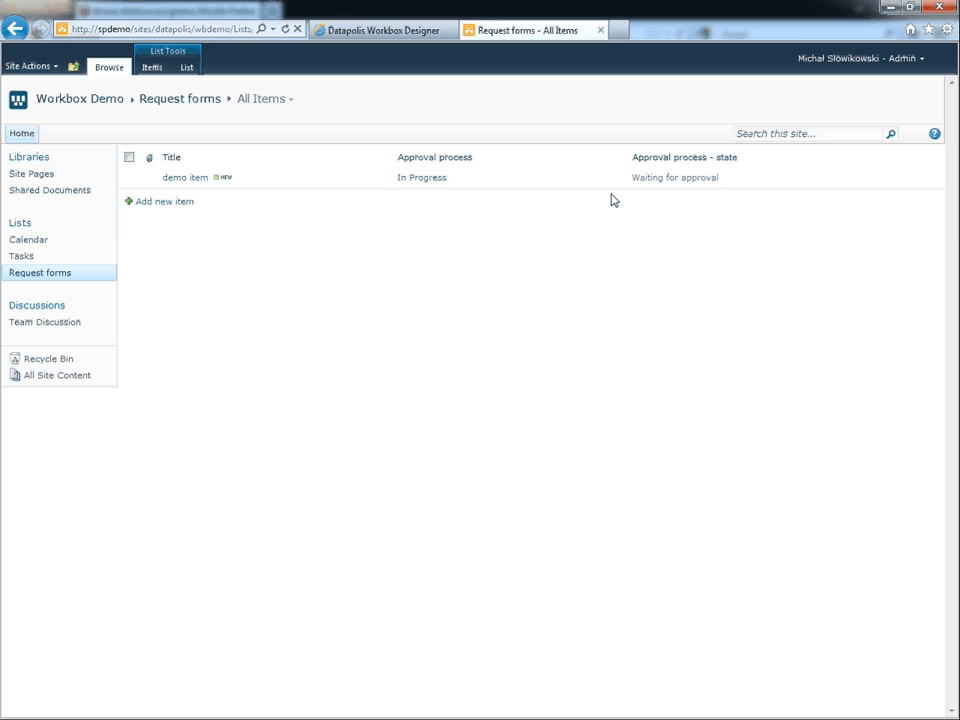
{"action": "mouse_move", "coordinate": [604, 204]}
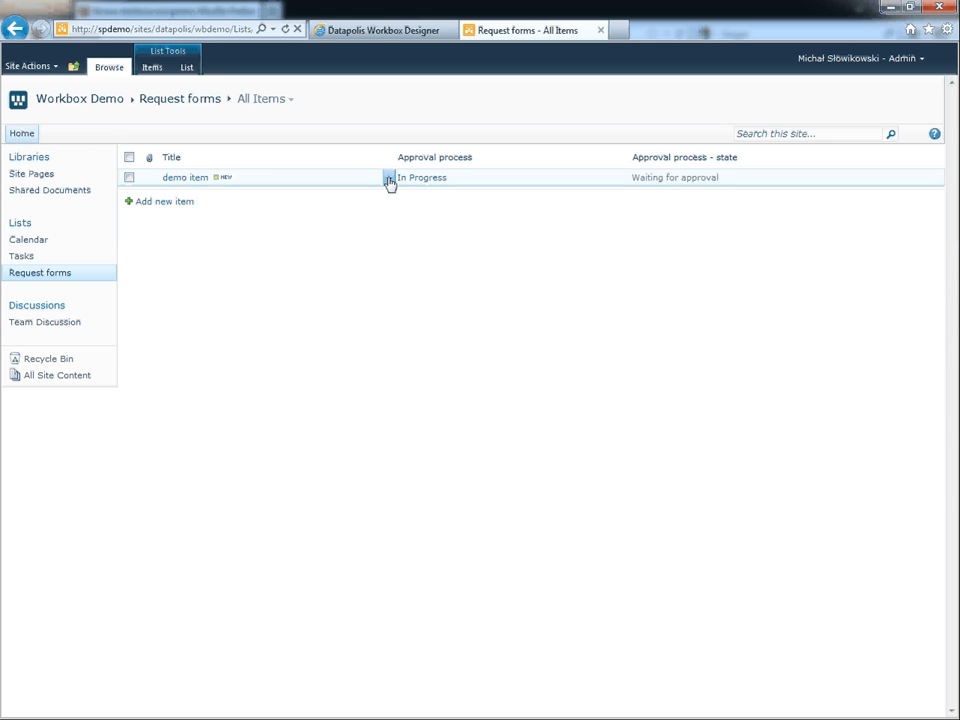
{"action": "left_click", "coordinate": [388, 176]}
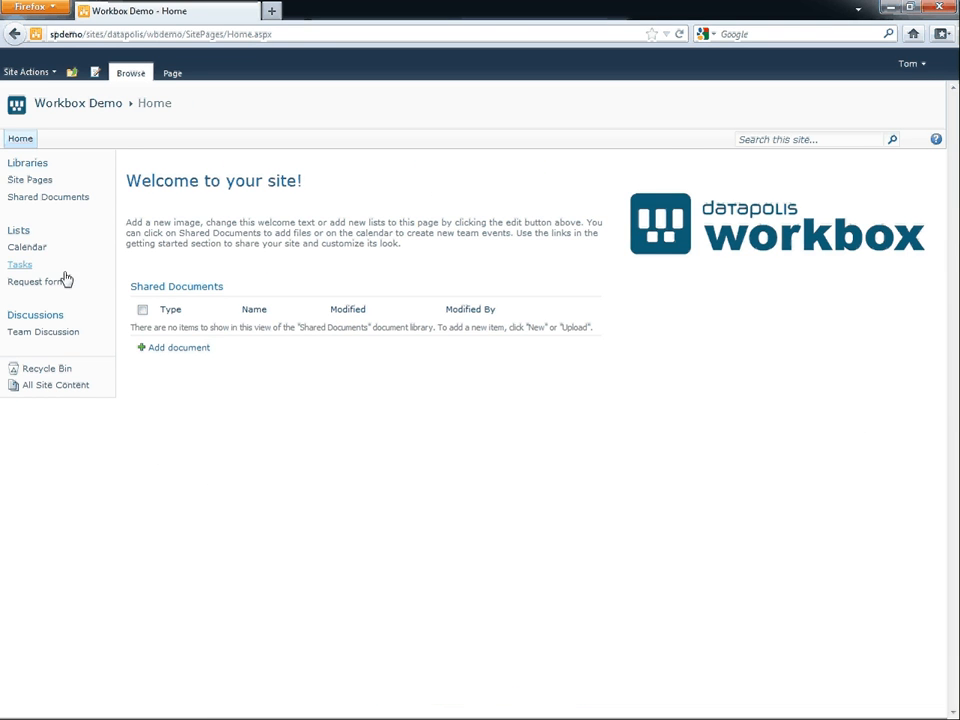
- Launch the Approve action on the demo item in Request forms and confirm it
{"action": "left_click", "coordinate": [34, 280]}
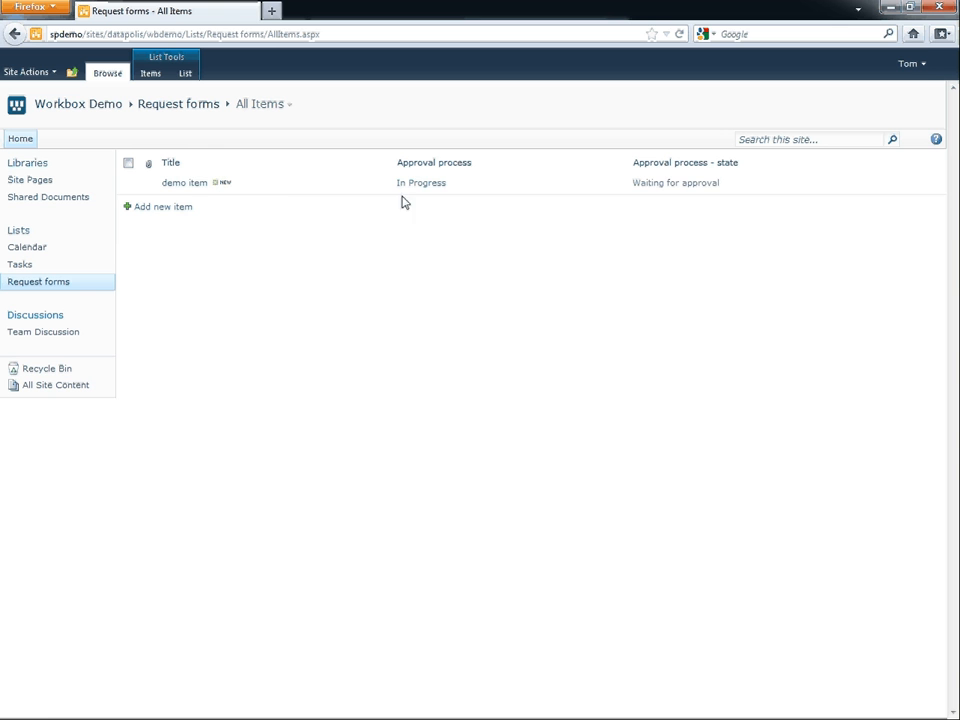
{"action": "left_click", "coordinate": [344, 188]}
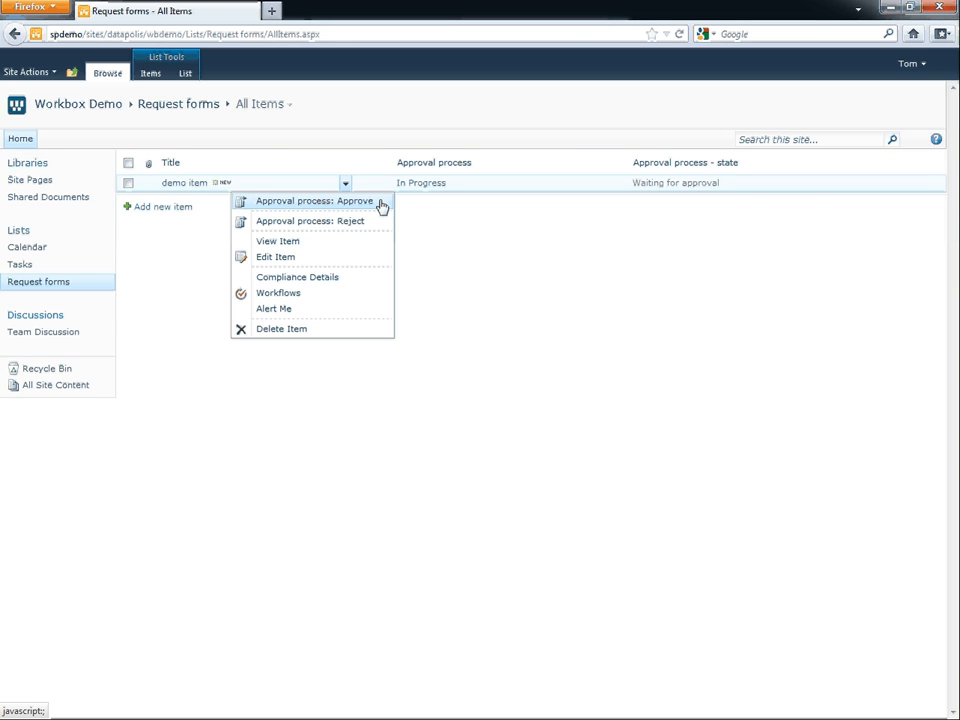
{"action": "mouse_move", "coordinate": [384, 230]}
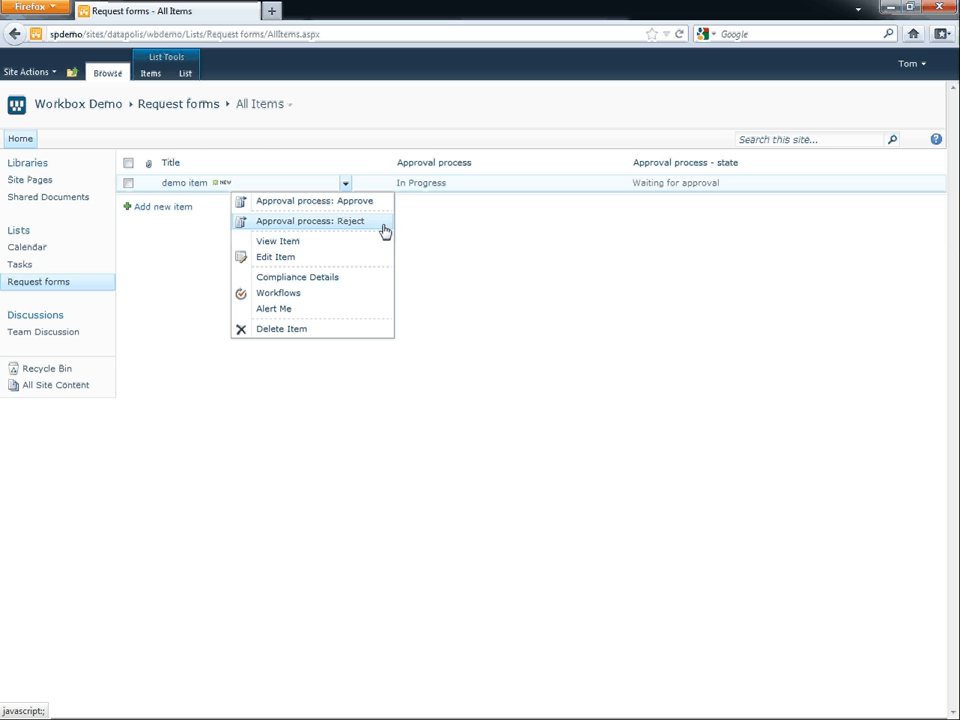
{"action": "left_click", "coordinate": [318, 200]}
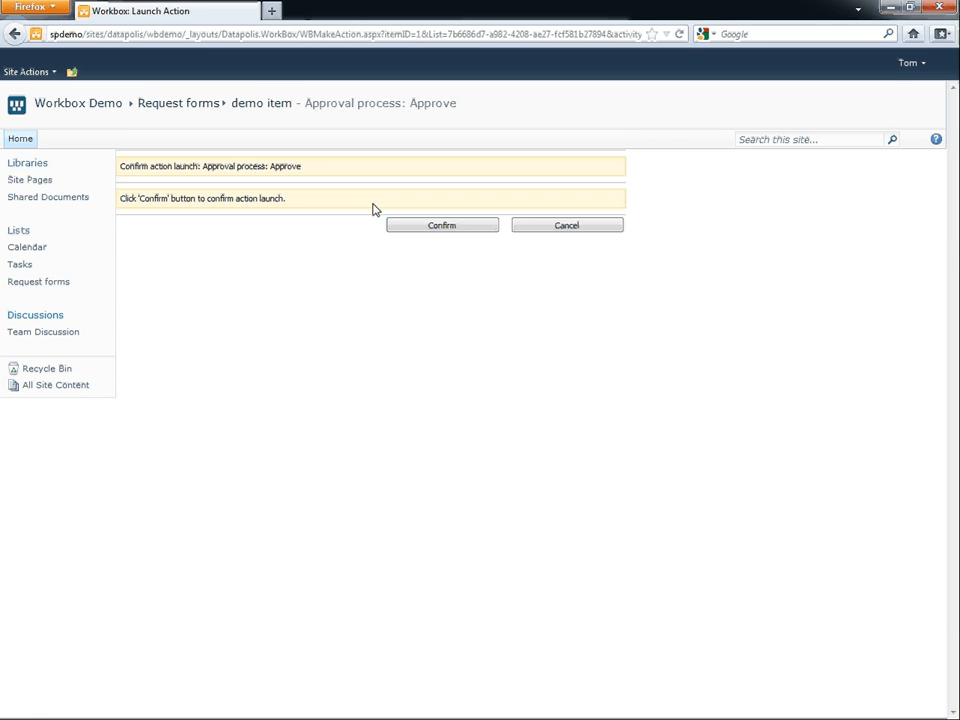
{"action": "left_click", "coordinate": [442, 224]}
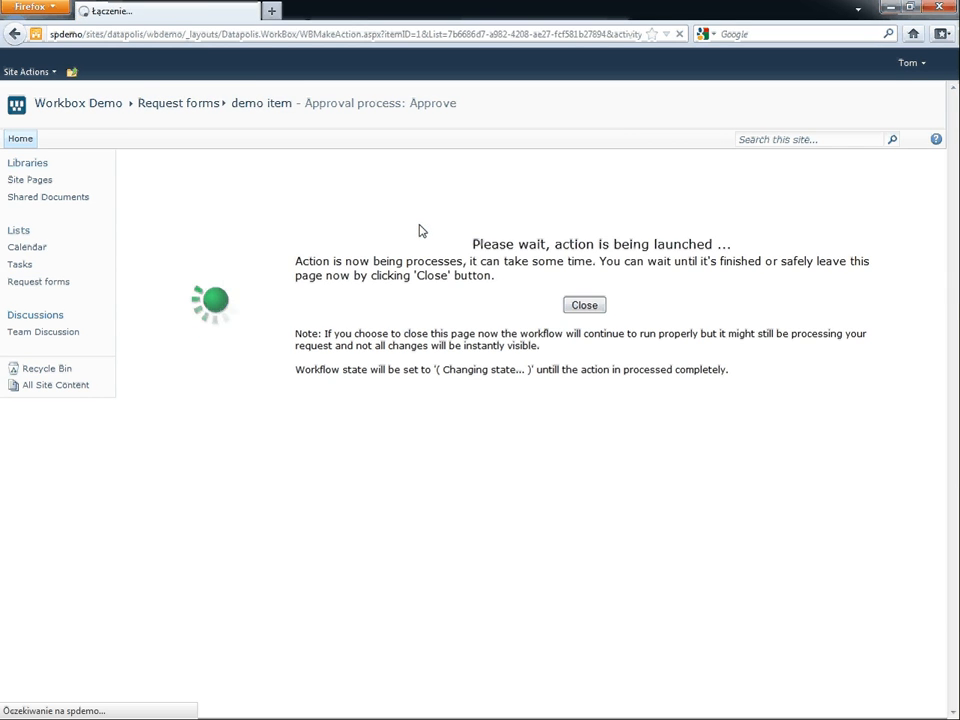
{"action": "left_click", "coordinate": [584, 304]}
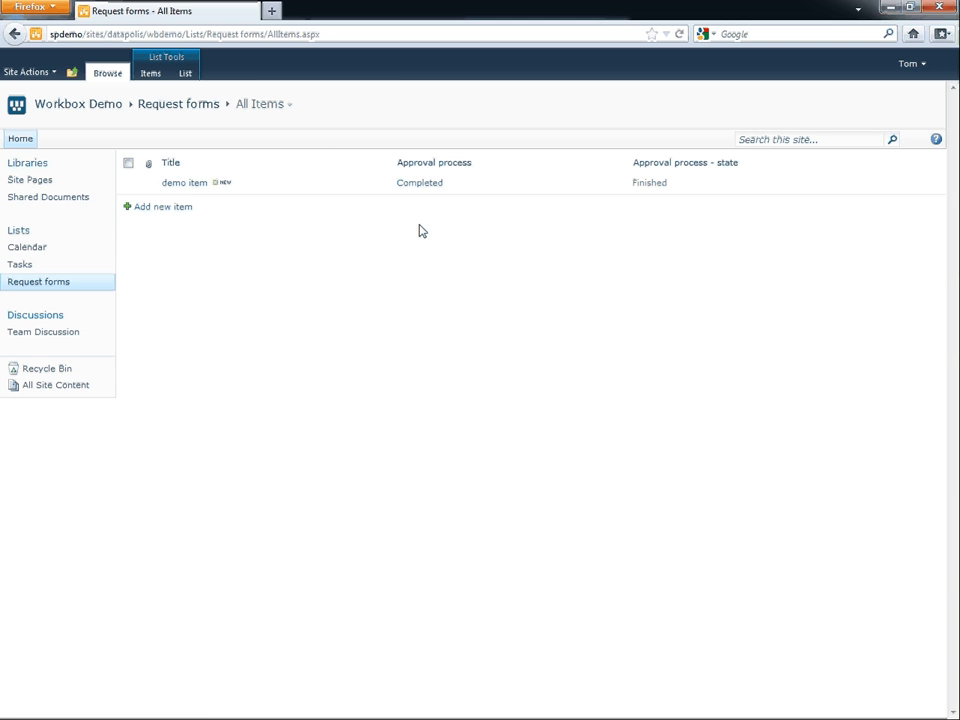
{"action": "mouse_move", "coordinate": [646, 218]}
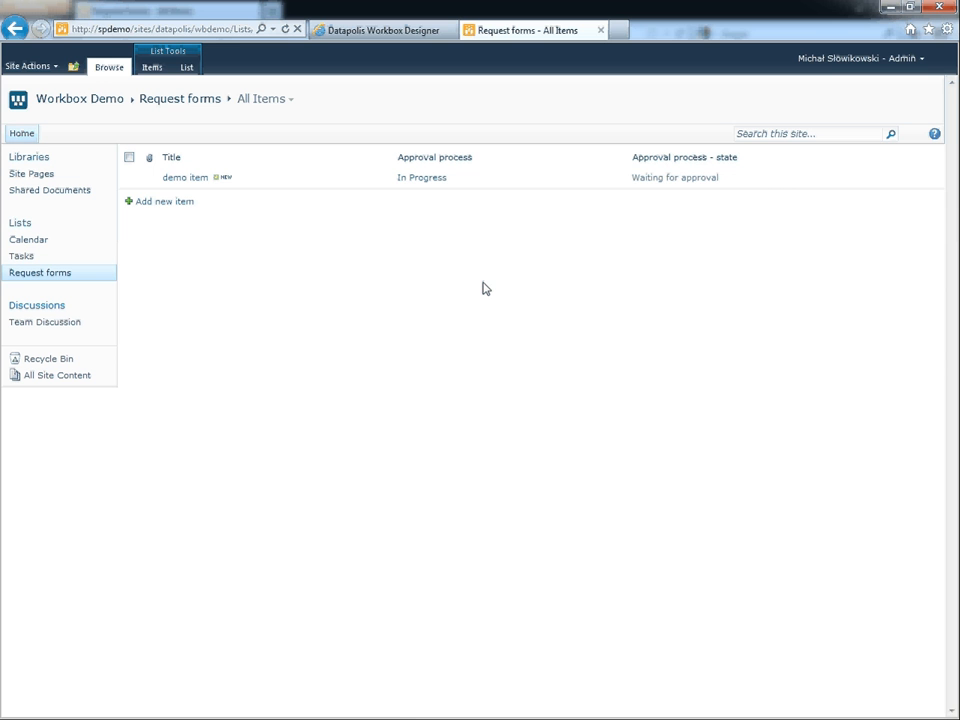
{"action": "mouse_move", "coordinate": [420, 176]}
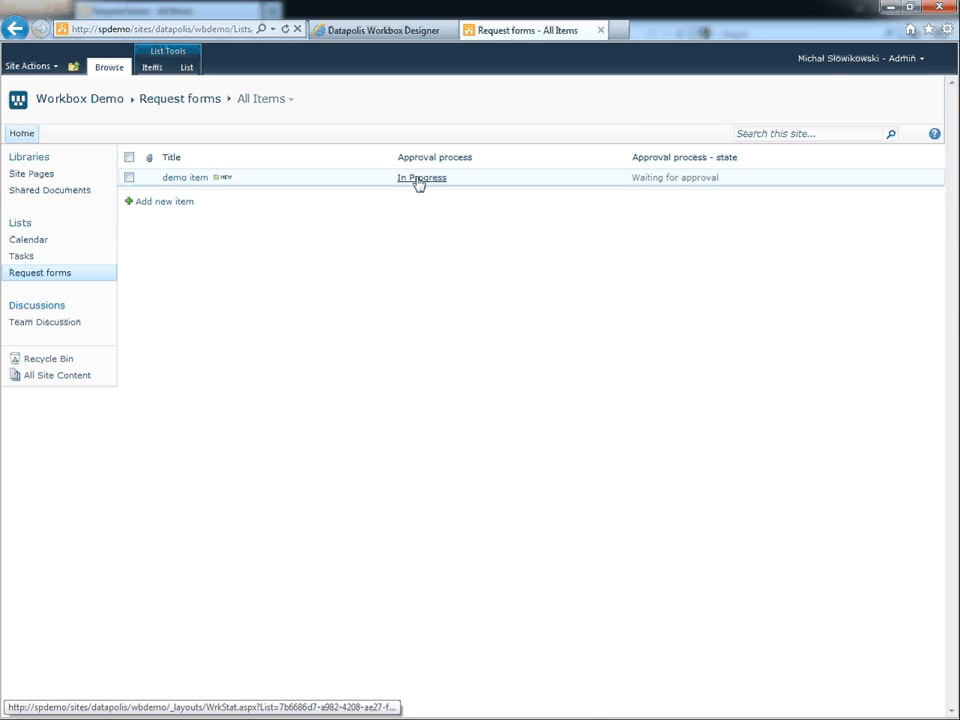
- View the demo item's Workflow History tracing the path through Approve, then close it
{"action": "left_click", "coordinate": [420, 176]}
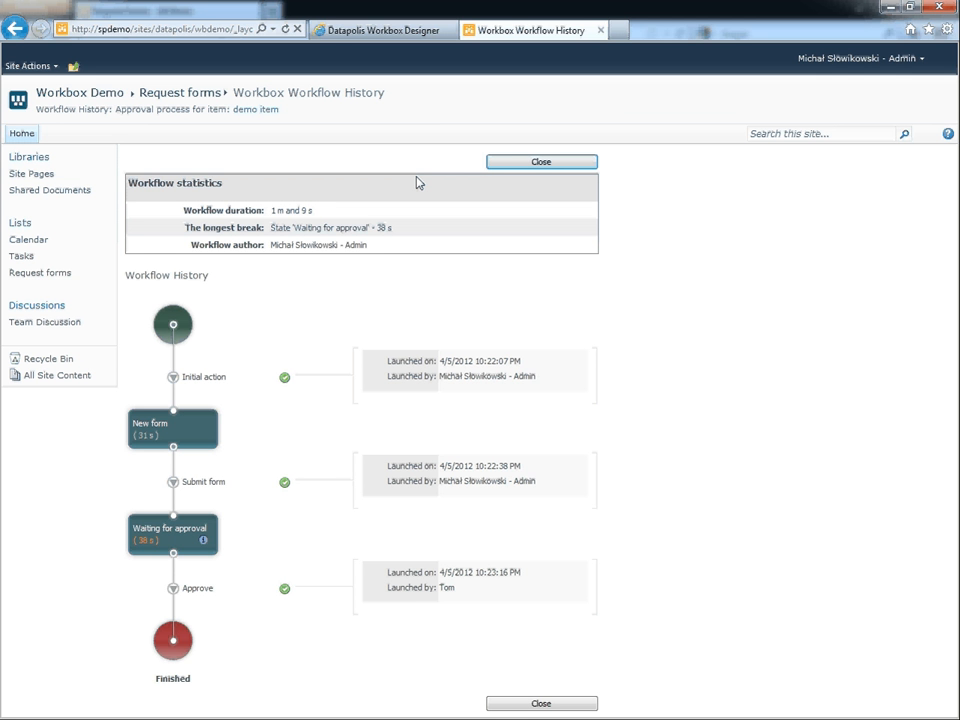
{"action": "mouse_move", "coordinate": [454, 280]}
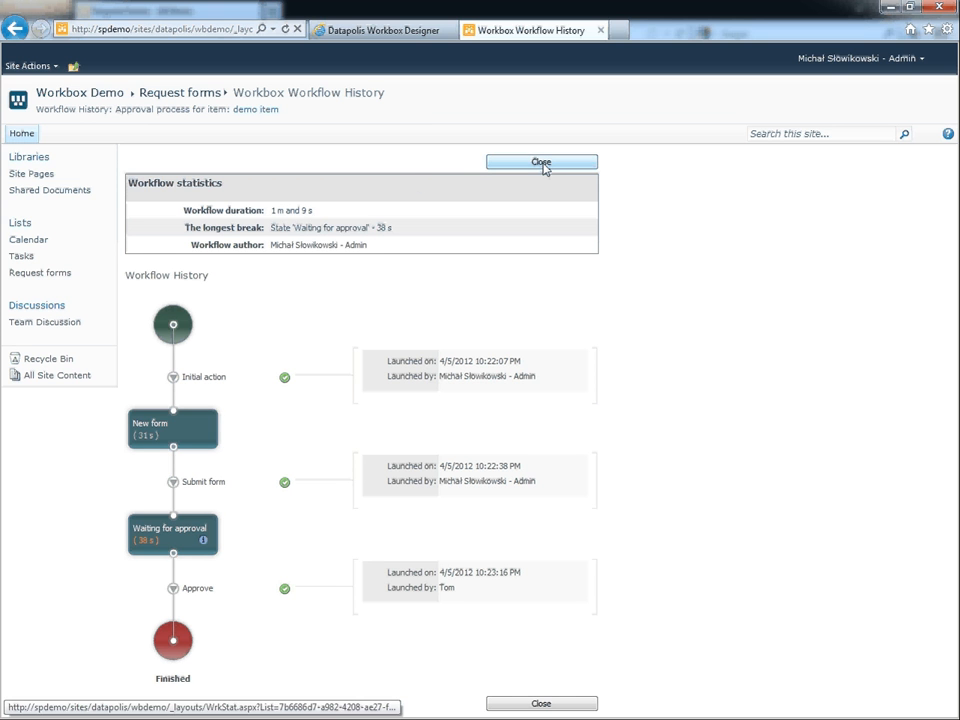
{"action": "left_click", "coordinate": [540, 162]}
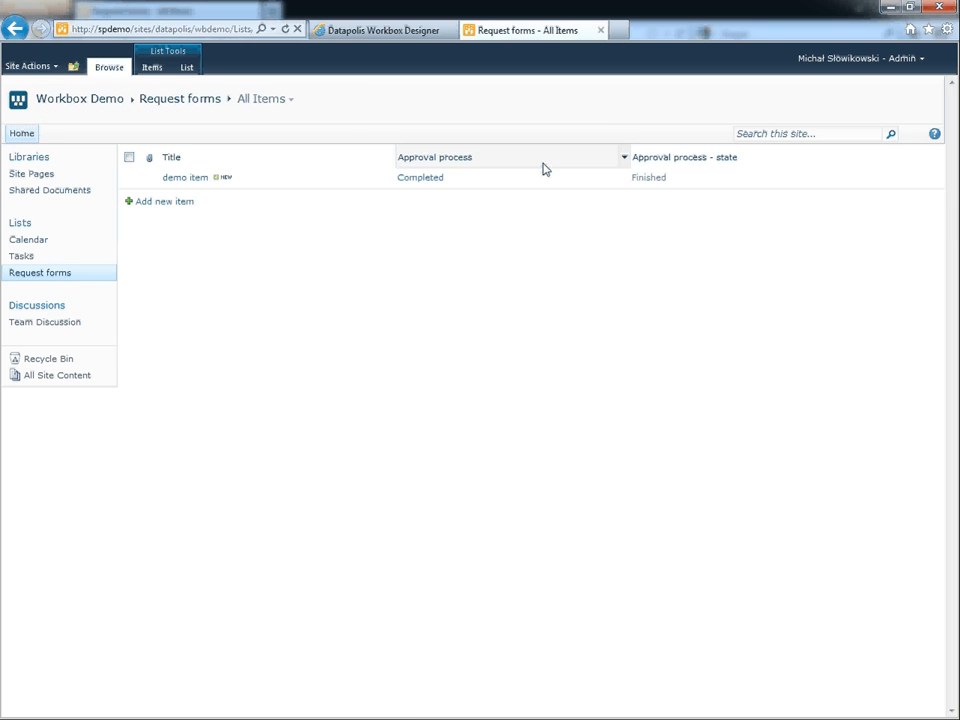